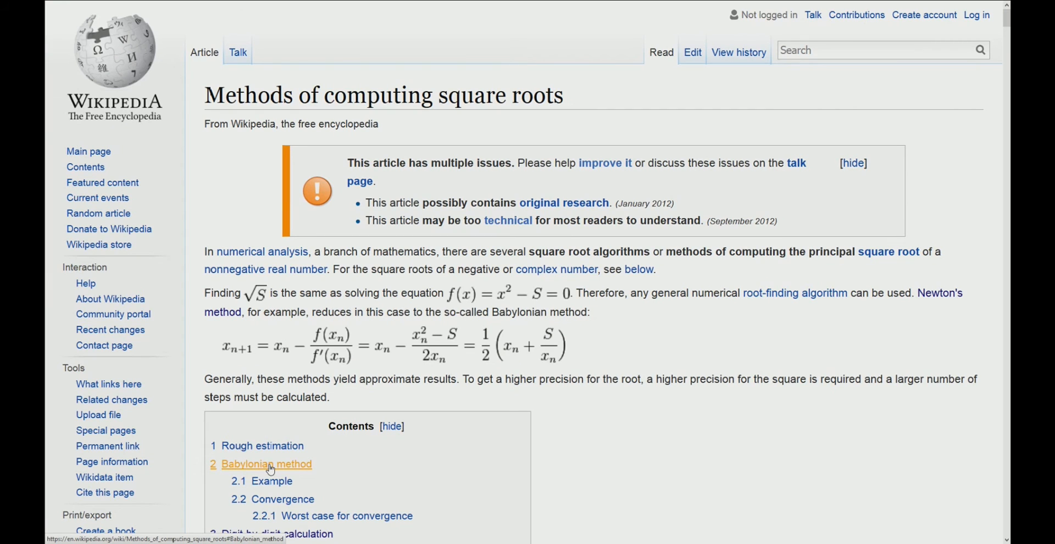
Step: Jump to the Babylonian method section from the article's Contents box
{"action": "left_click", "coordinate": [266, 464]}
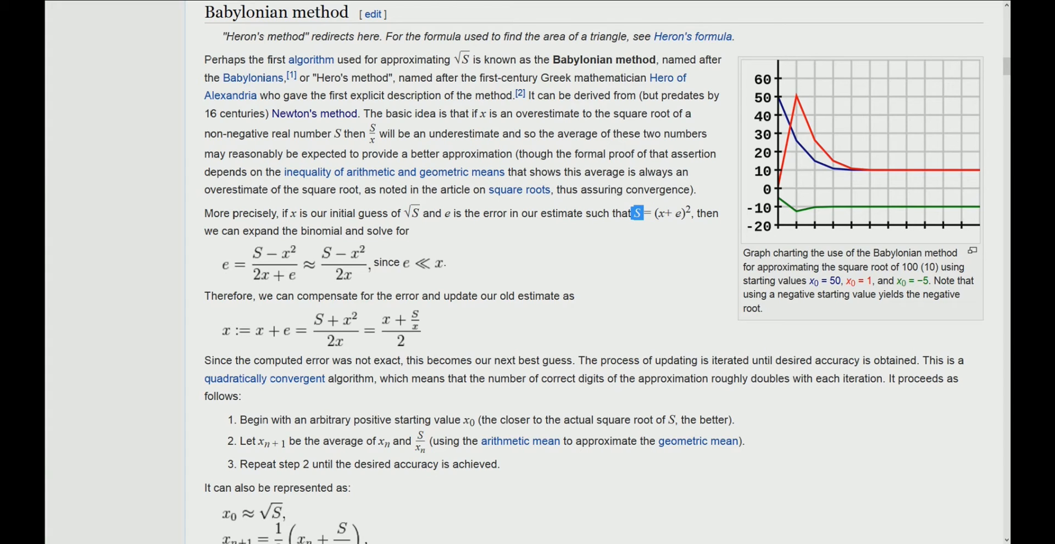
{"action": "mouse_move", "coordinate": [705, 257]}
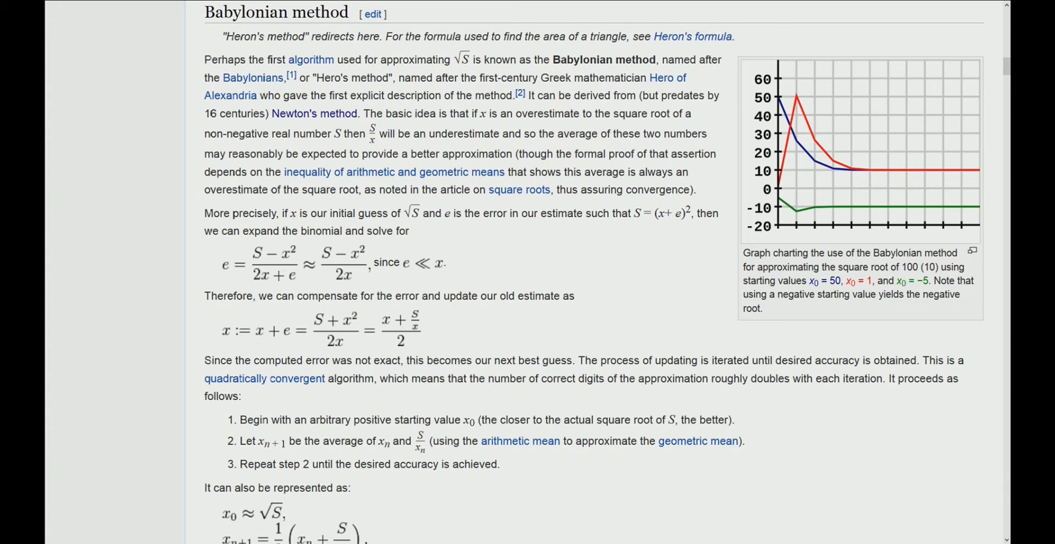
Step: Highlight S and x in the Babylonian method's error equation and overestimate sentence while reading
{"action": "double_click", "coordinate": [668, 213]}
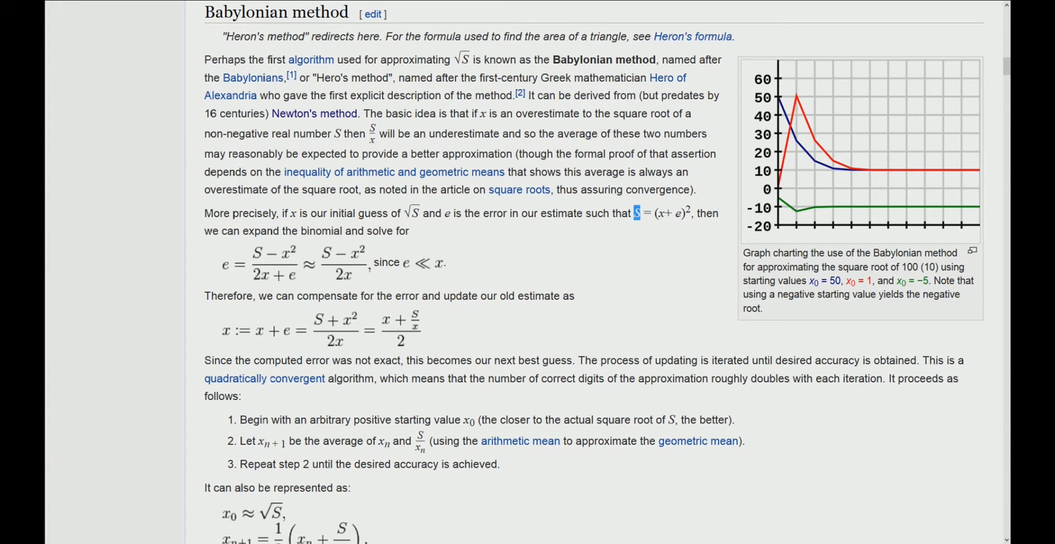
{"action": "mouse_move", "coordinate": [644, 251]}
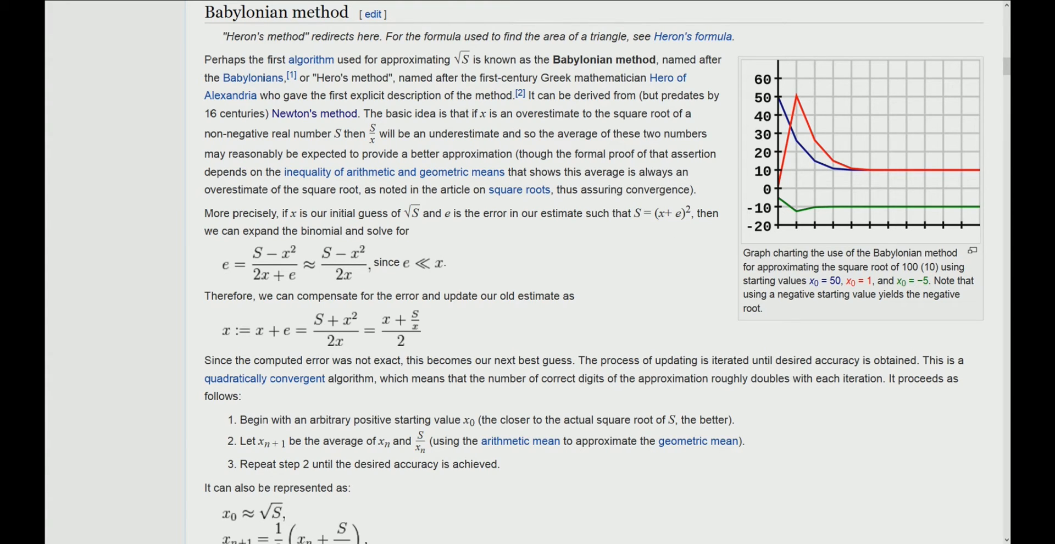
{"action": "double_click", "coordinate": [678, 213]}
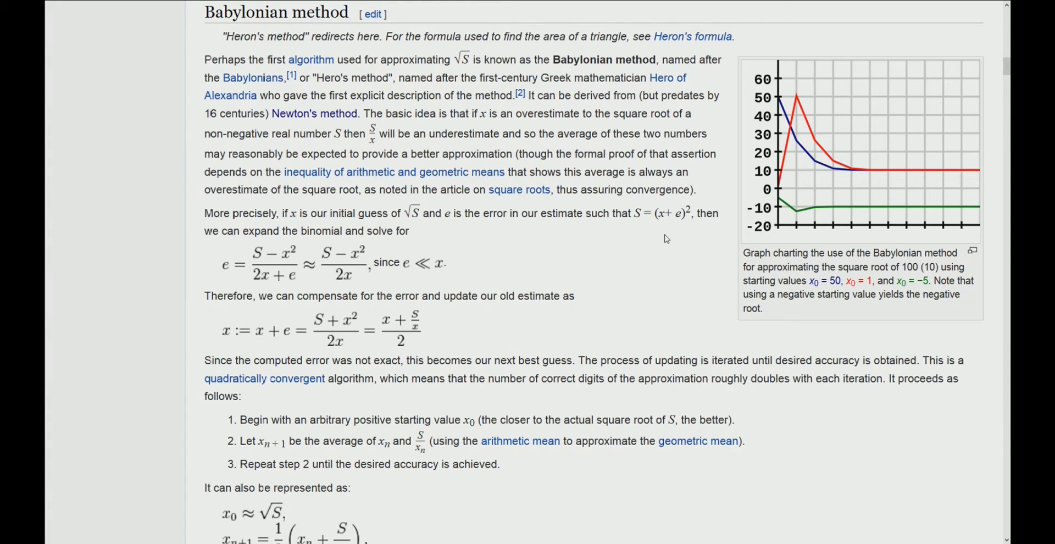
{"action": "mouse_move", "coordinate": [495, 147]}
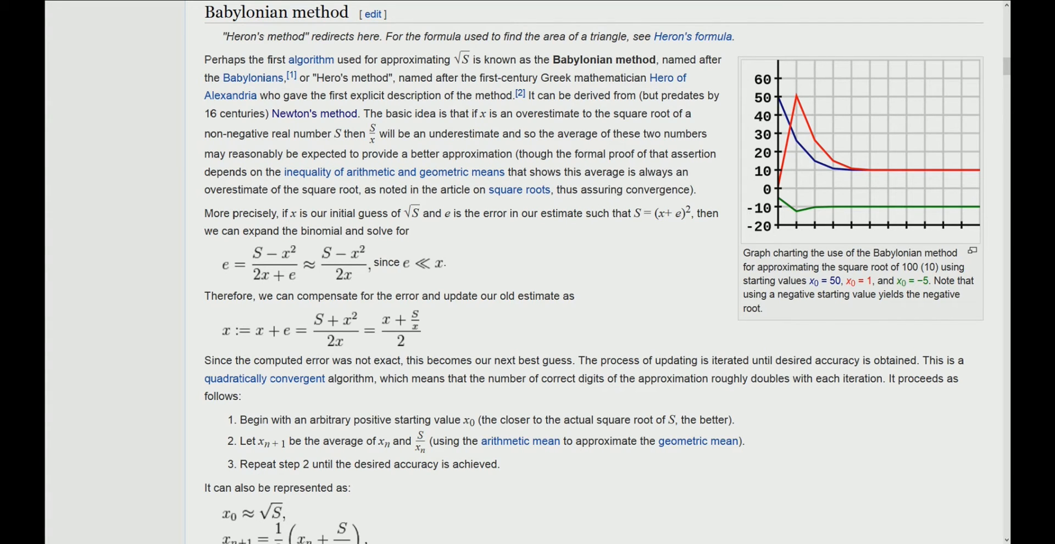
{"action": "double_click", "coordinate": [483, 113]}
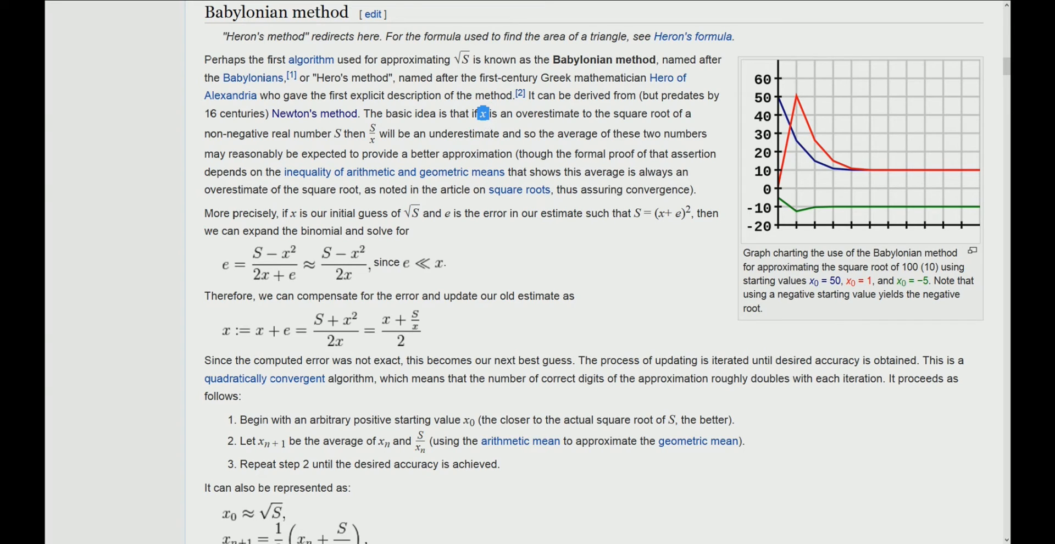
{"action": "mouse_move", "coordinate": [638, 125]}
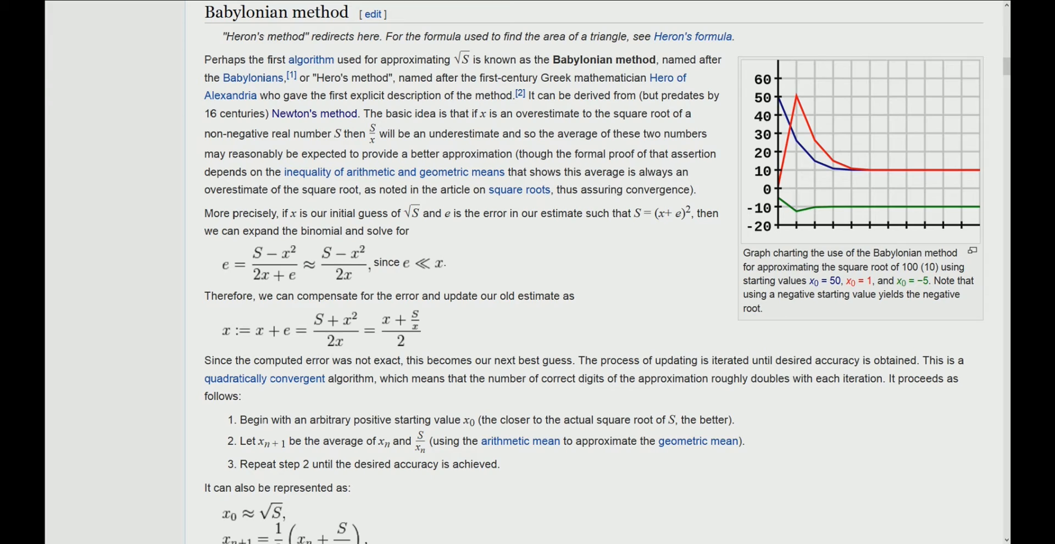
{"action": "double_click", "coordinate": [370, 132]}
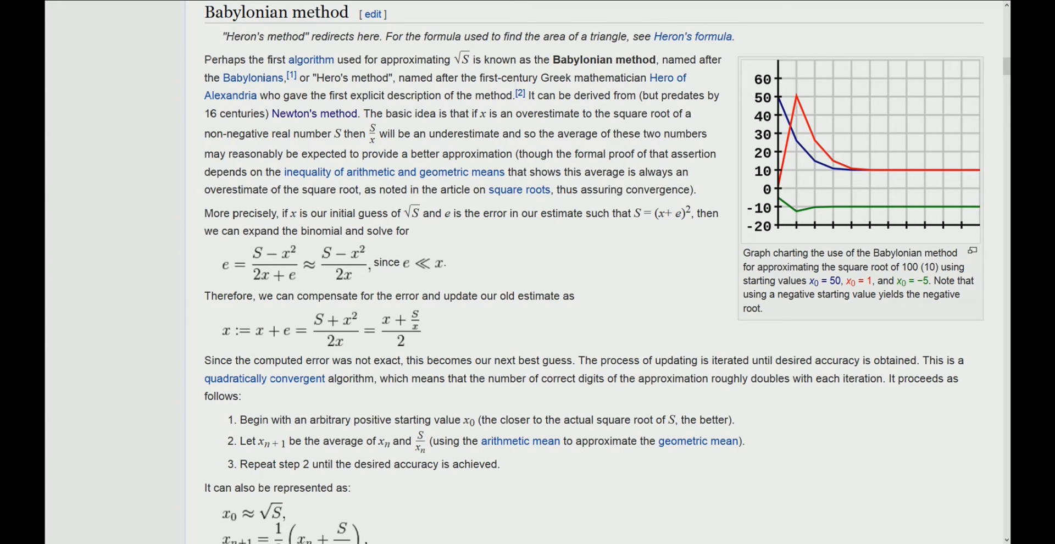
{"action": "mouse_move", "coordinate": [216, 318]}
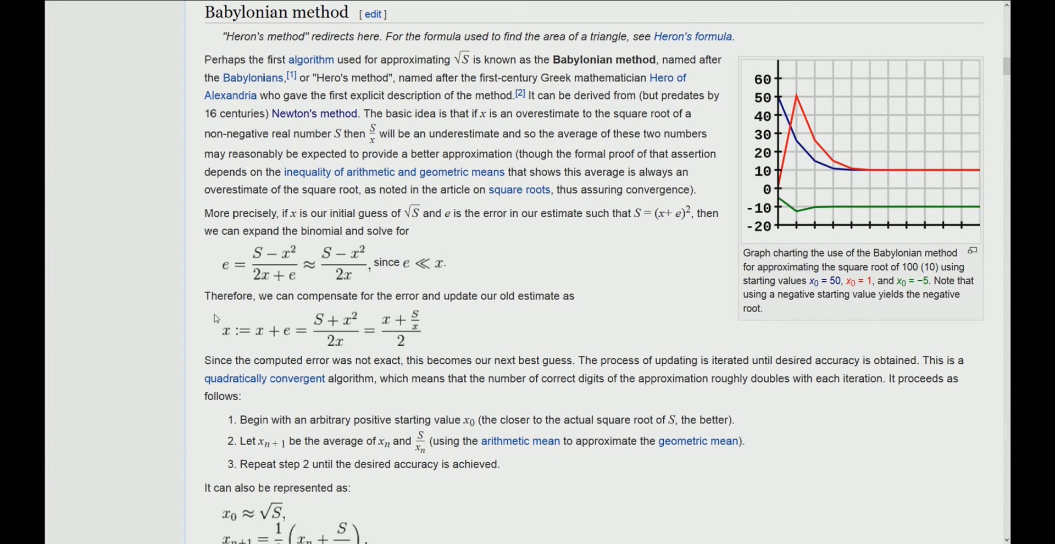
{"action": "mouse_move", "coordinate": [236, 343]}
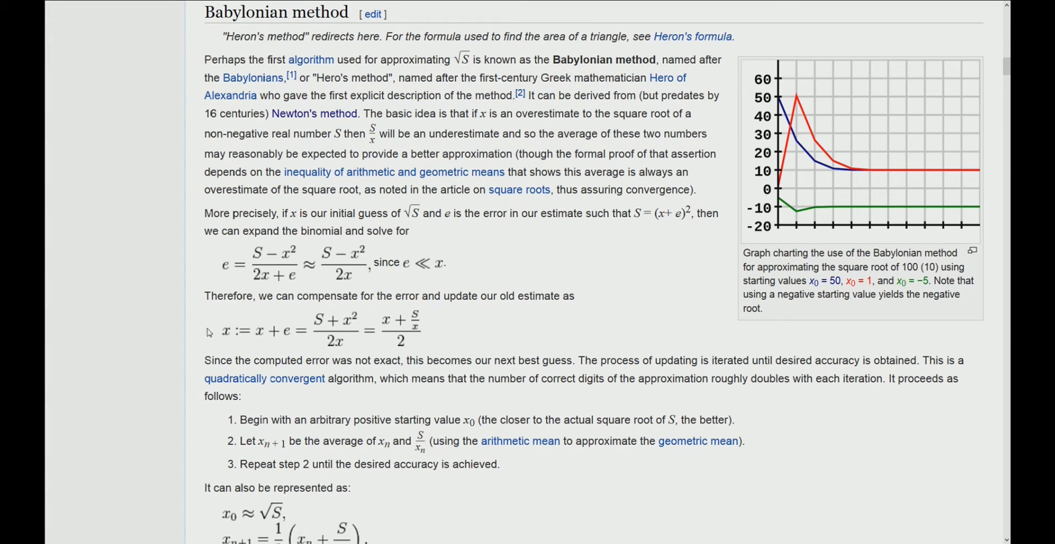
{"action": "mouse_move", "coordinate": [288, 372]}
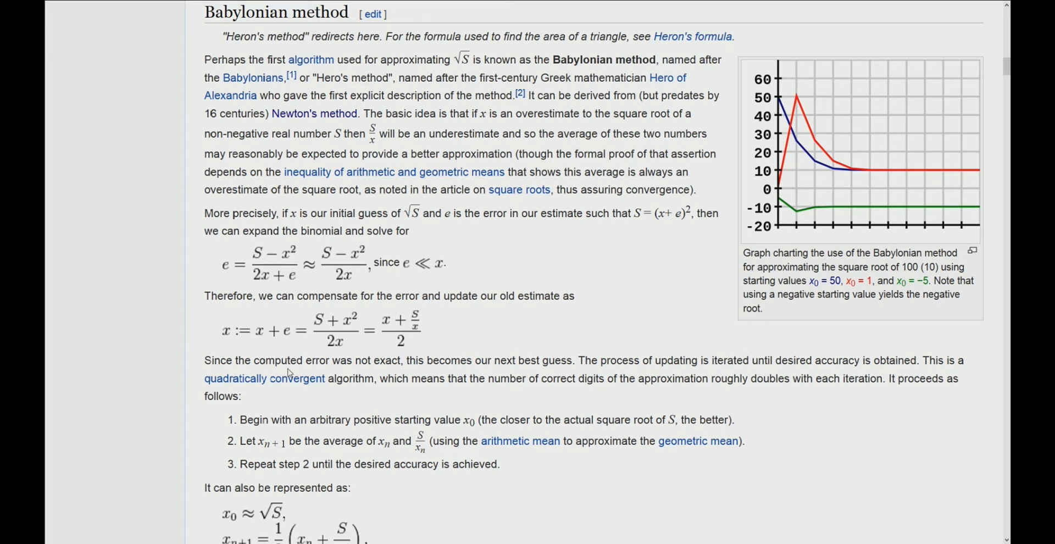
{"action": "mouse_move", "coordinate": [387, 325]}
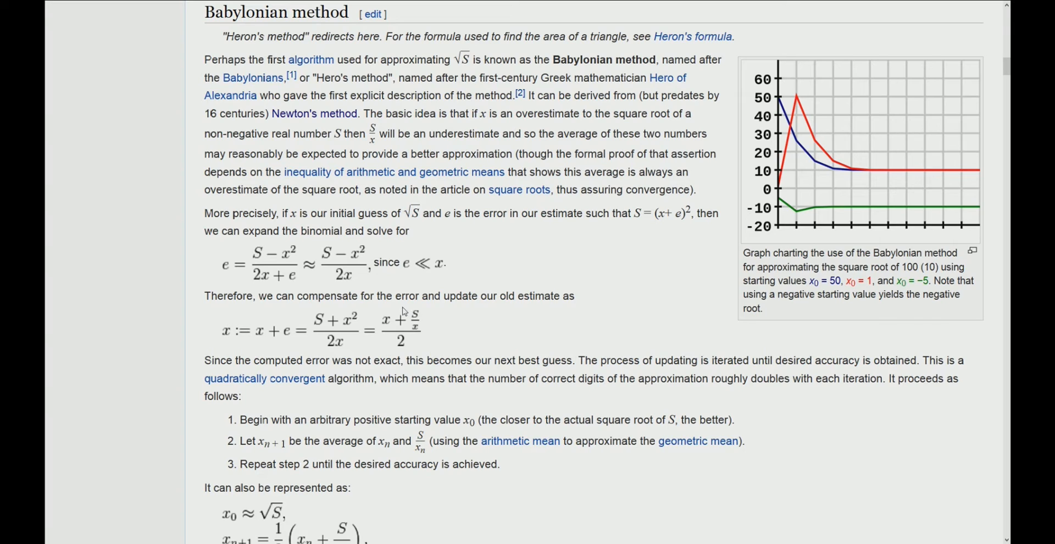
{"action": "mouse_move", "coordinate": [370, 340]}
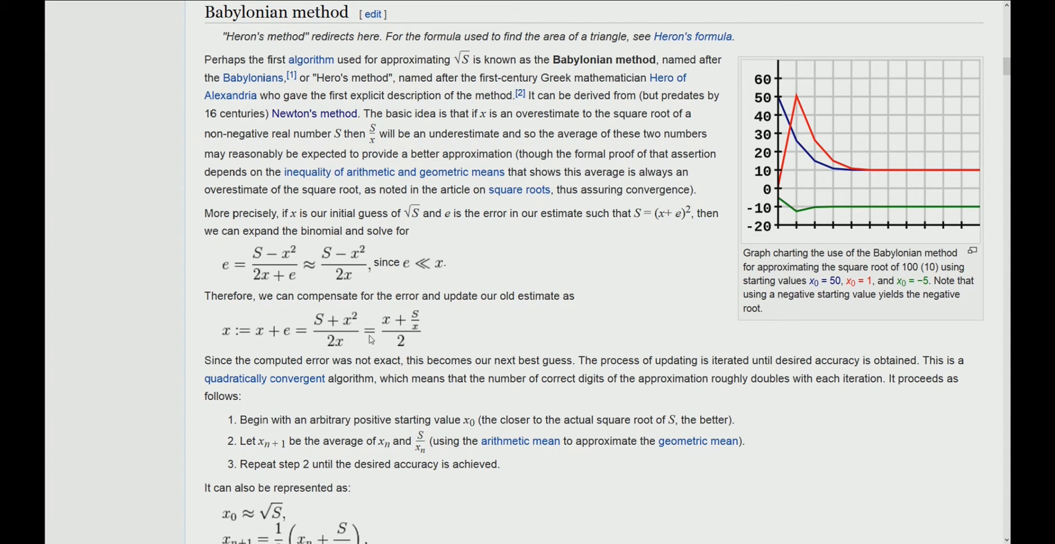
{"action": "mouse_move", "coordinate": [426, 352]}
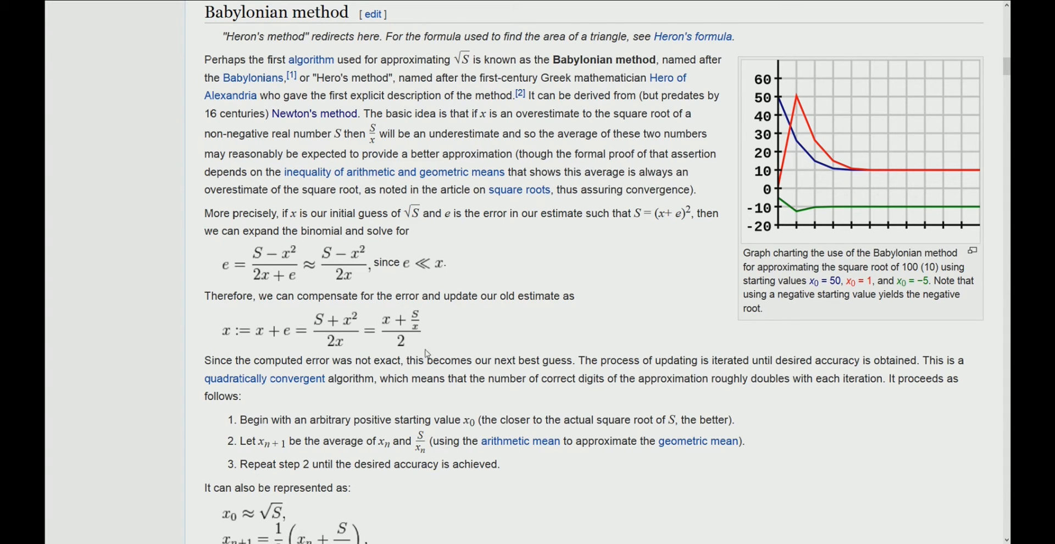
{"action": "mouse_move", "coordinate": [378, 316]}
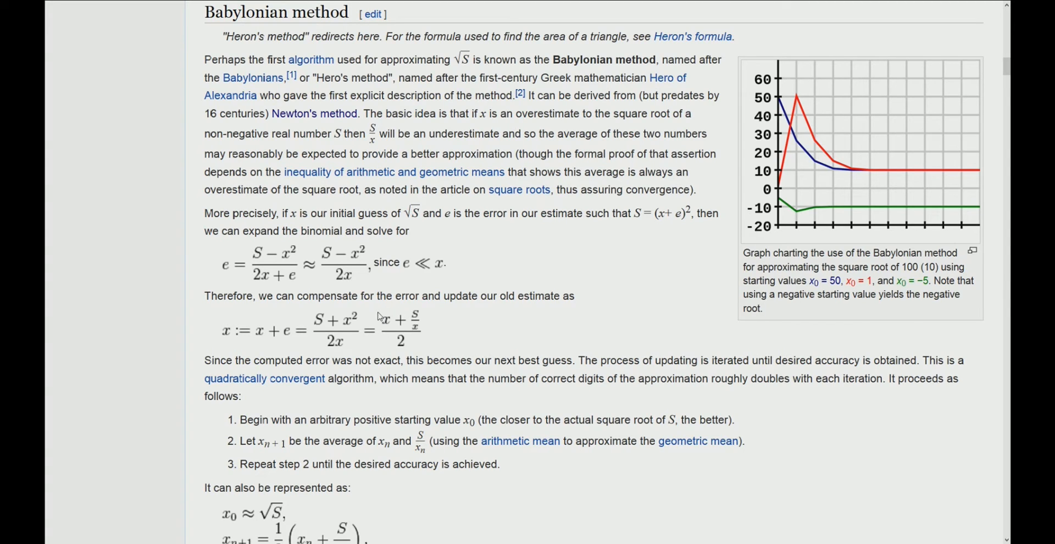
{"action": "mouse_move", "coordinate": [424, 349]}
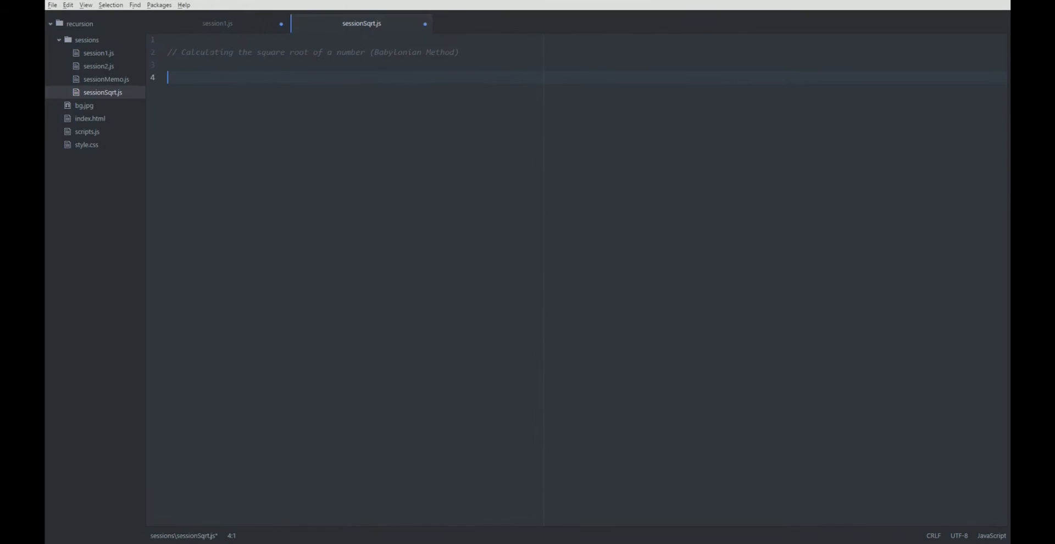
Step: Write an empty function sqrt(S) { } followed by writeLine(sqrt(4)); // 2
{"action": "type", "text": "function s"}
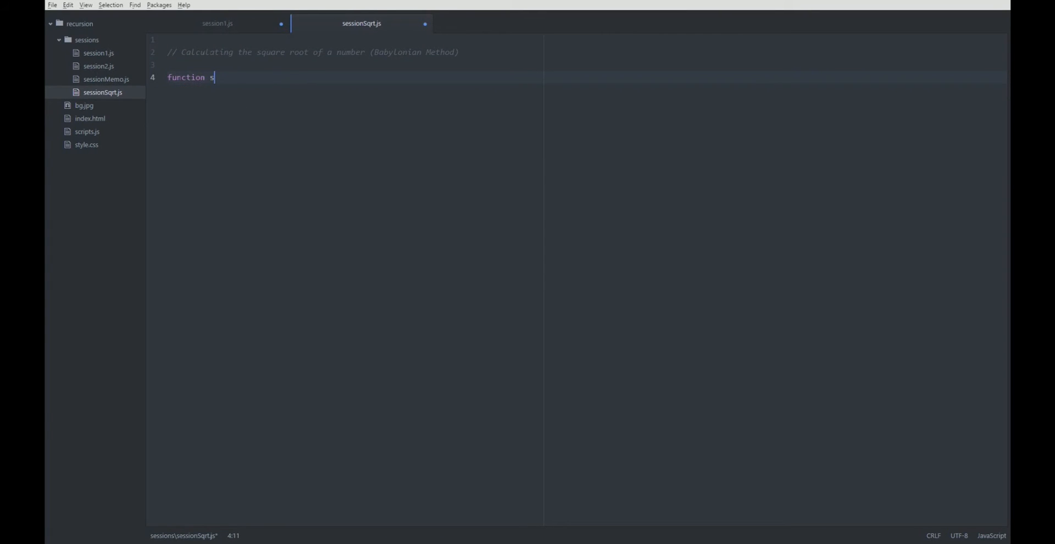
{"action": "type", "text": "qrt(S) {"}
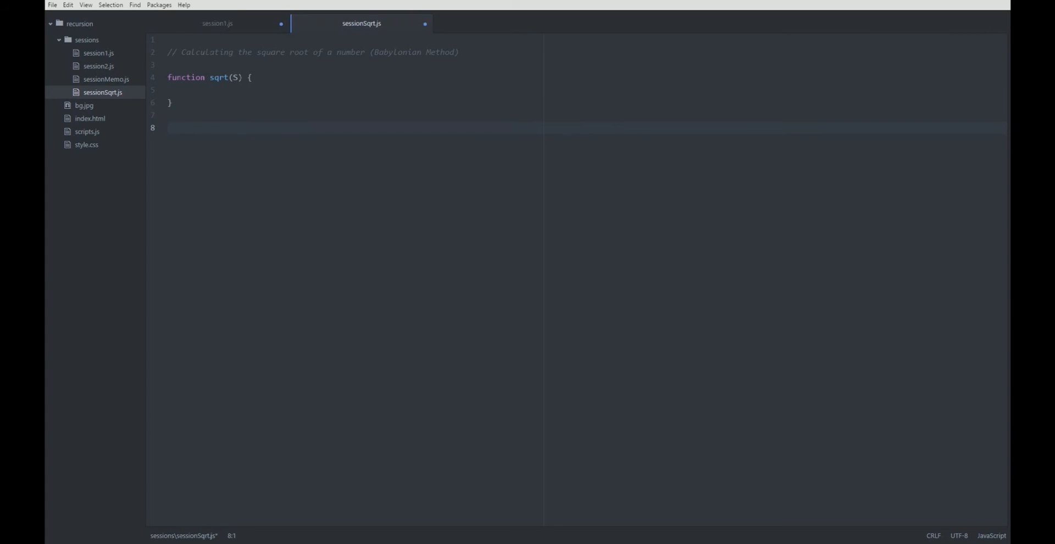
{"action": "type", "text": "writeLine"}
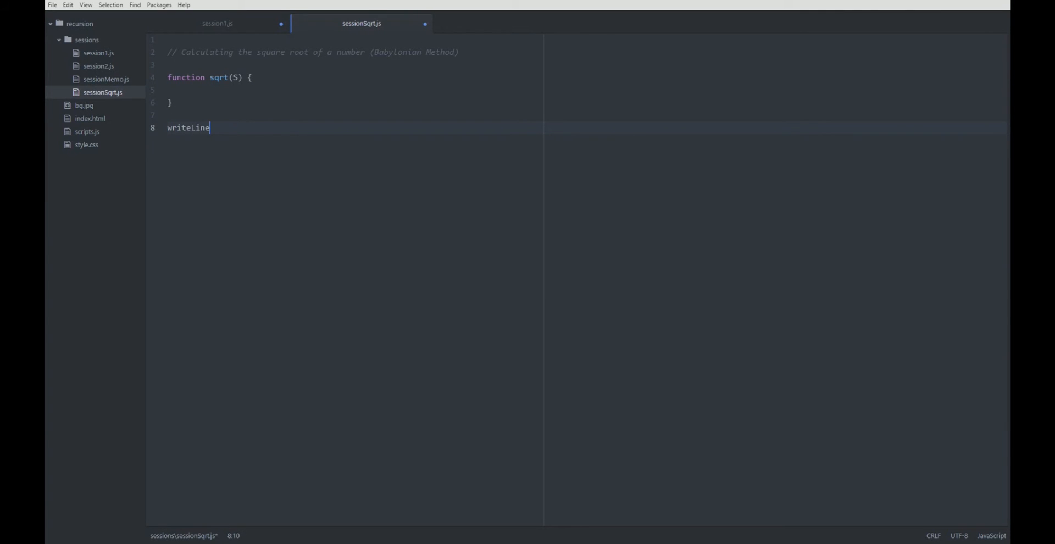
{"action": "type", "text": "(sqrt"}
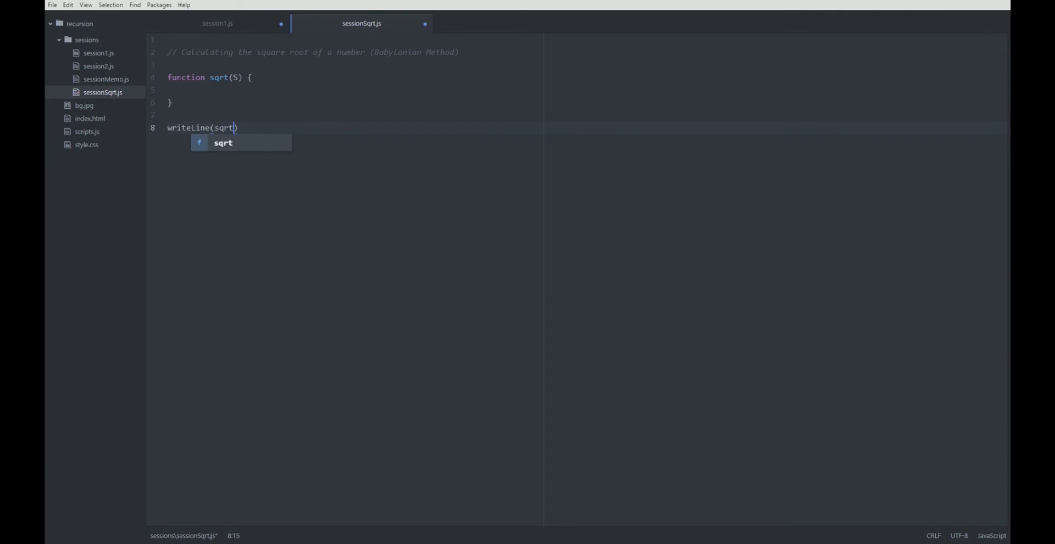
{"action": "type", "text": "(4)"}
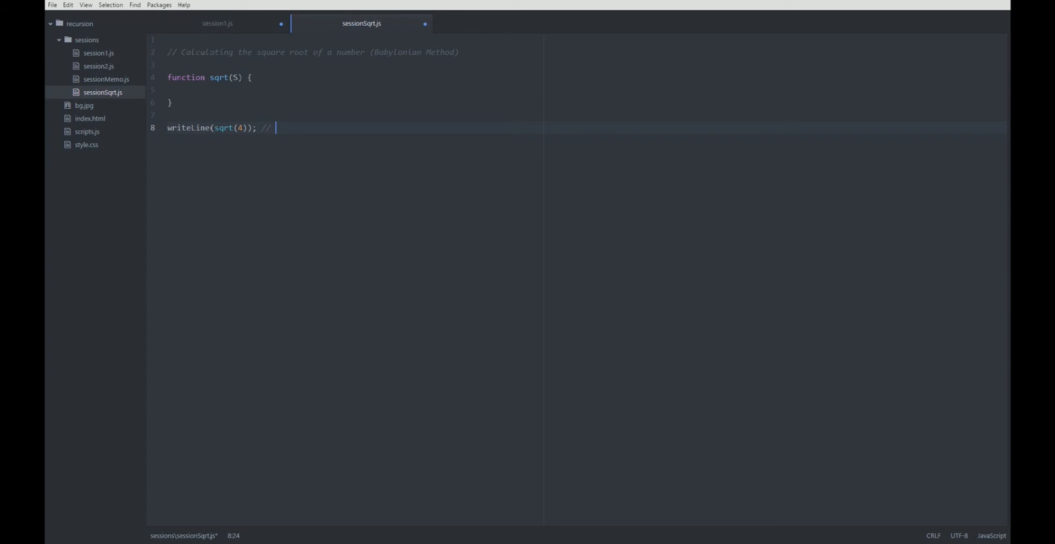
{"action": "type", "text": "2"}
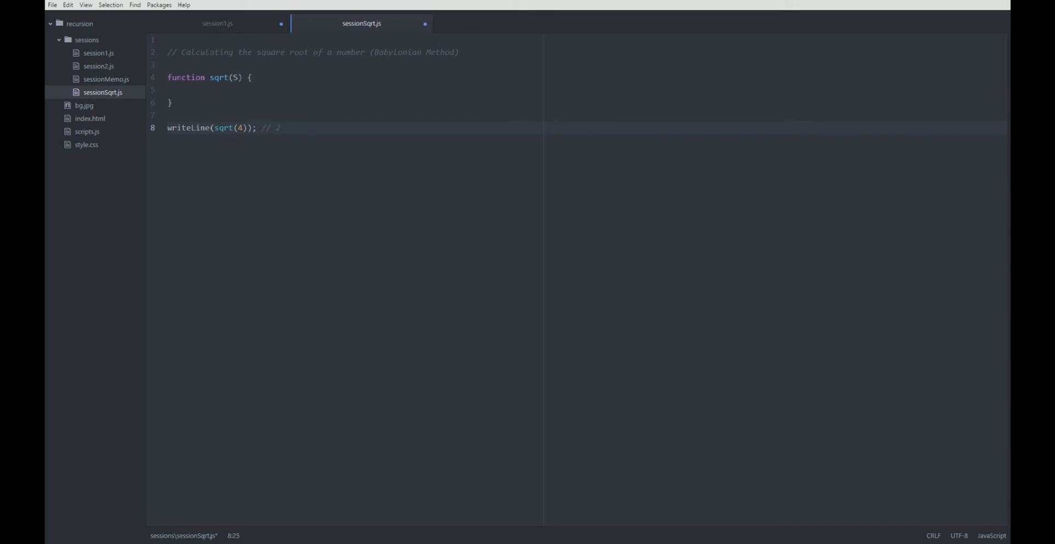
{"action": "left_click", "coordinate": [189, 90]}
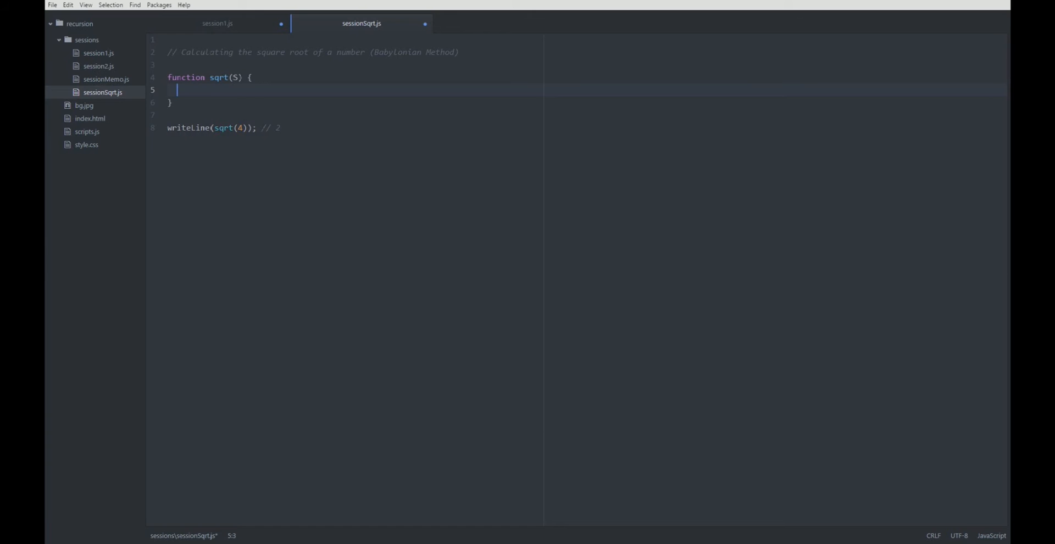
Step: Nest an empty function iter(est) { } inside sqrt(S)
{"action": "key", "text": "enter"}
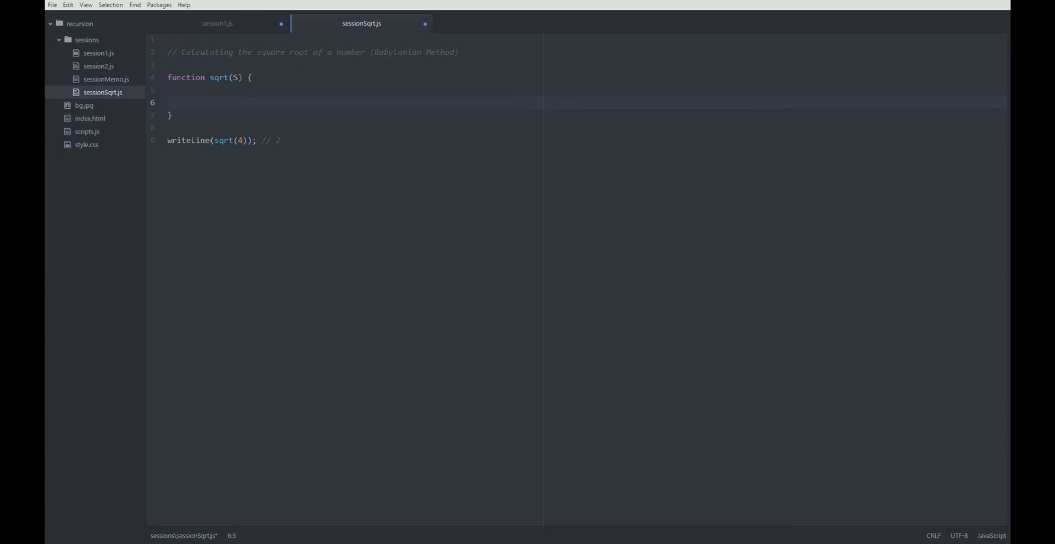
{"action": "type", "text": "function iter"}
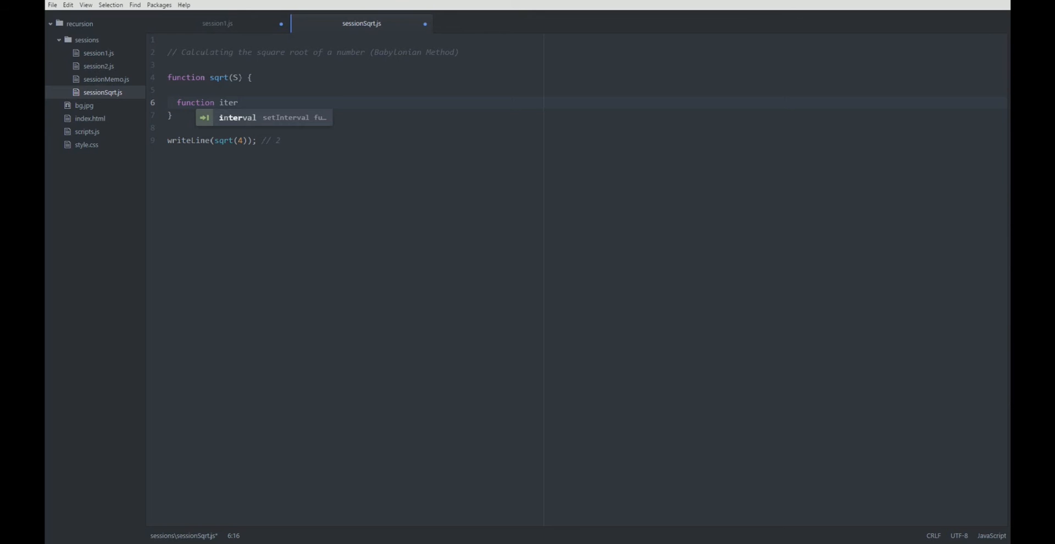
{"action": "type", "text": "()"}
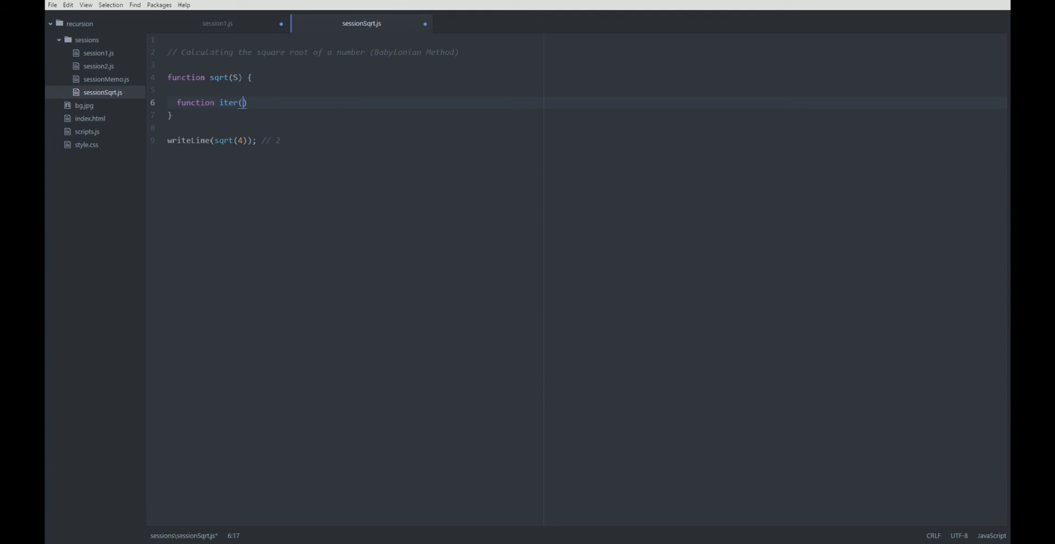
{"action": "type", "text": "e"}
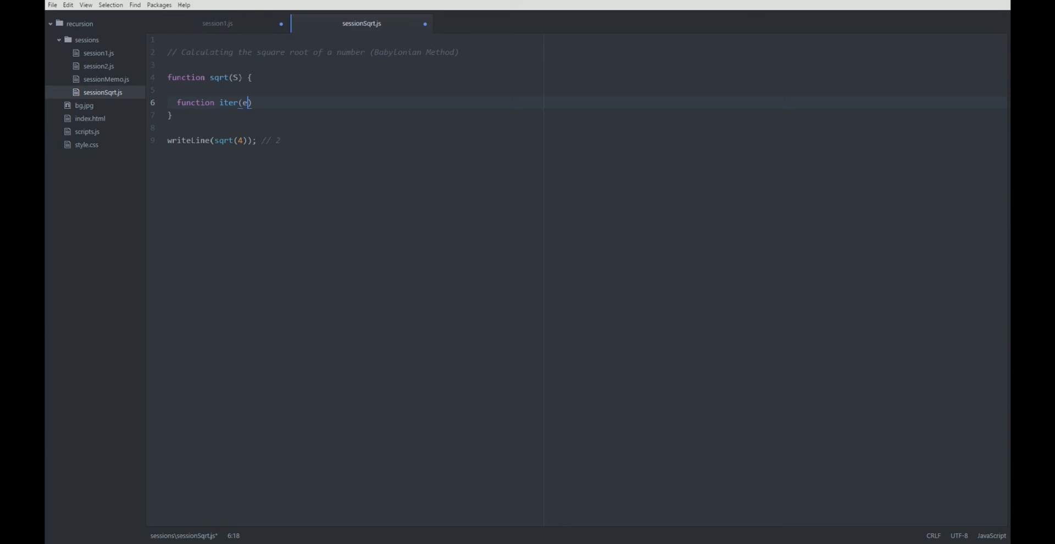
{"action": "type", "text": "st)"}
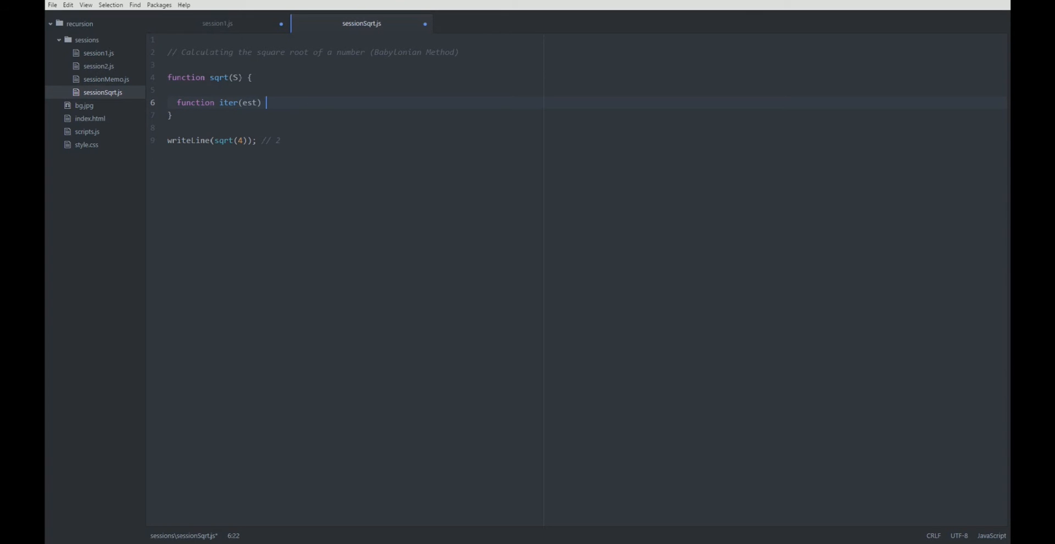
{"action": "type", "text": "{"}
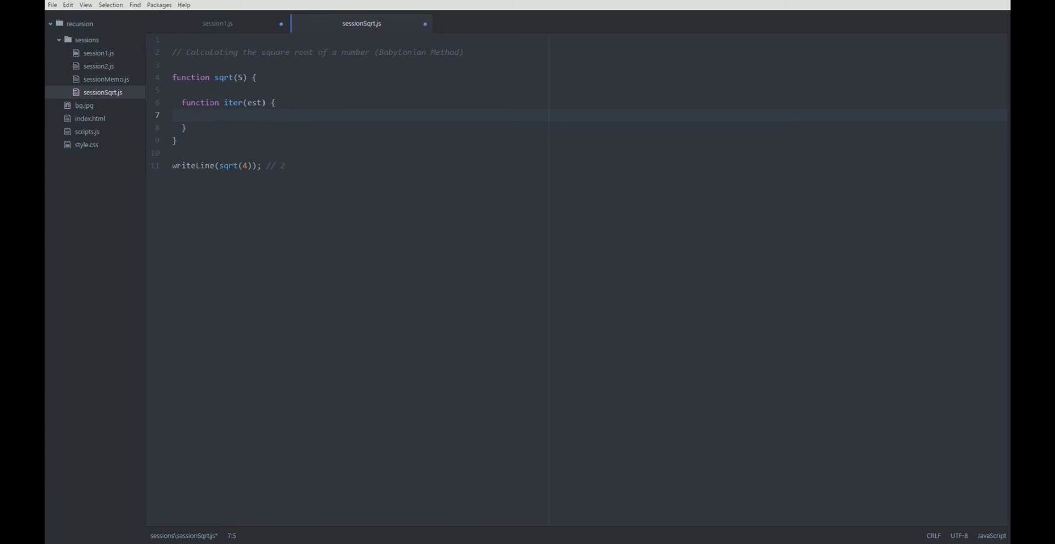
Step: End sqrt with return iter(S); and move into the empty iter body
{"action": "key", "text": "enter"}
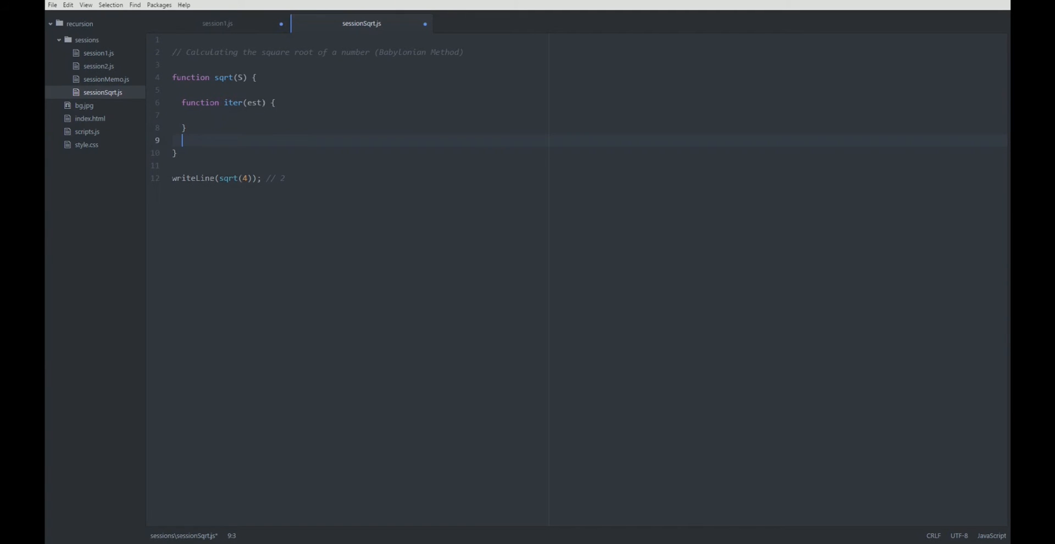
{"action": "type", "text": "re"}
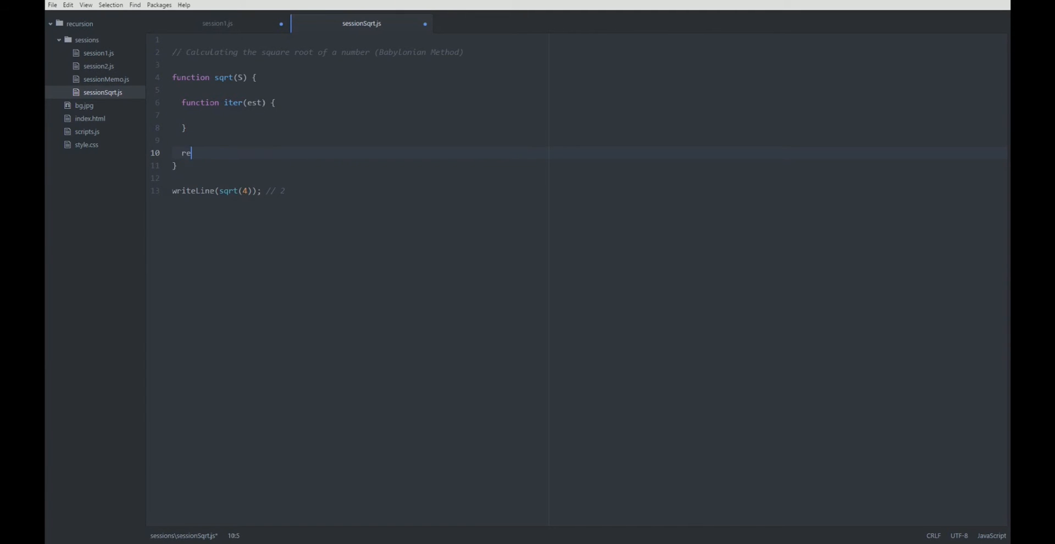
{"action": "type", "text": "turn iter()"}
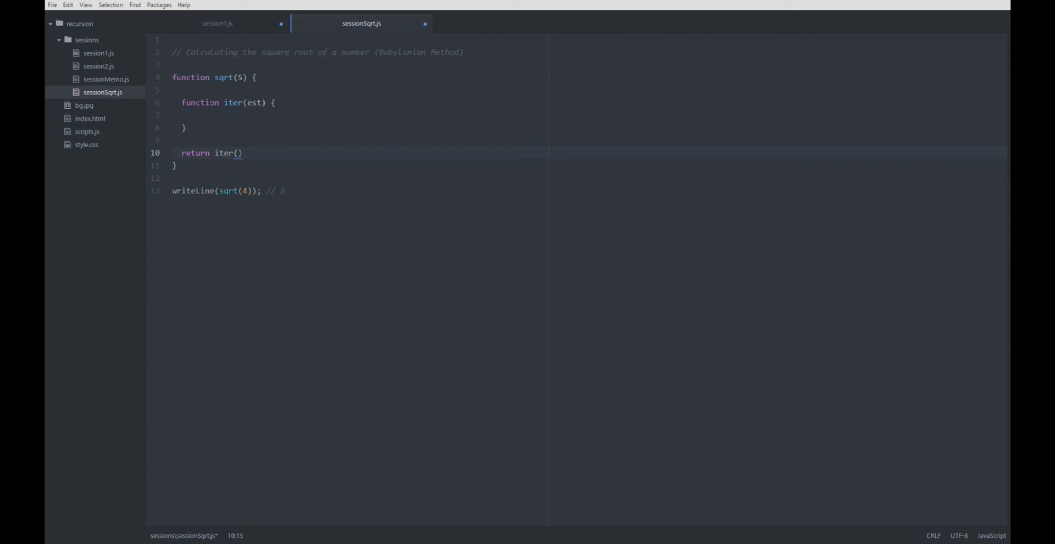
{"action": "type", "text": "S"}
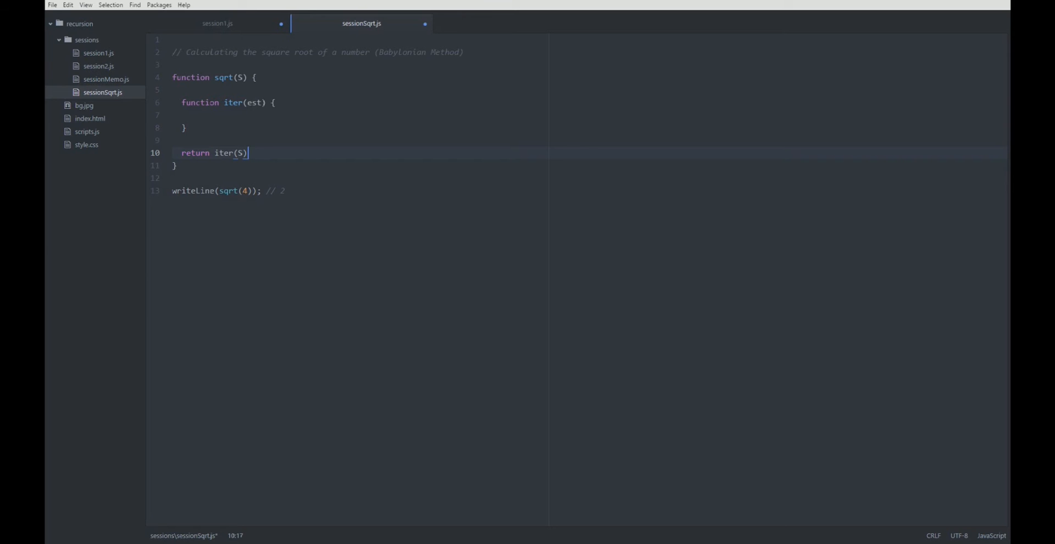
{"action": "key", "text": "Backspace"}
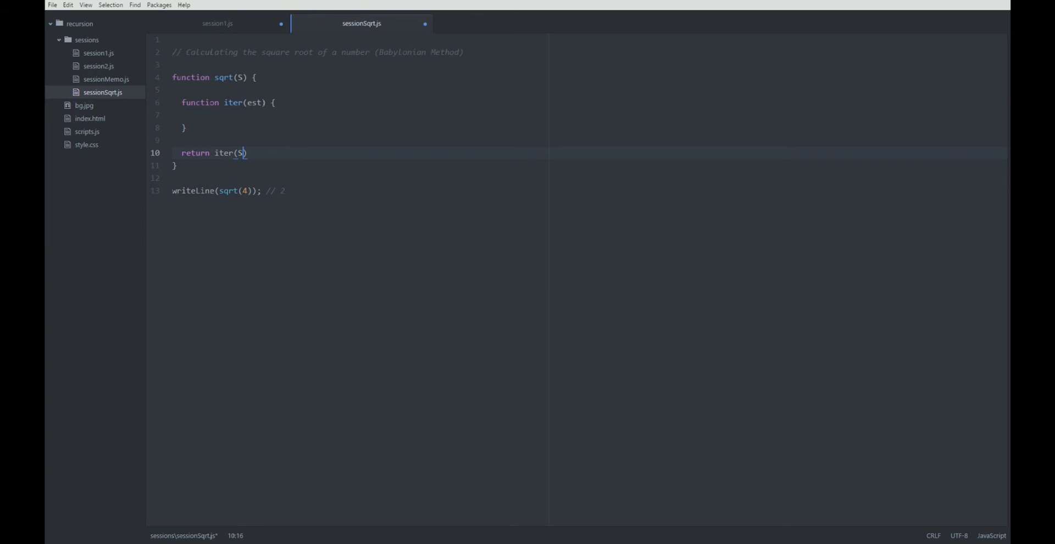
{"action": "type", "text": ";"}
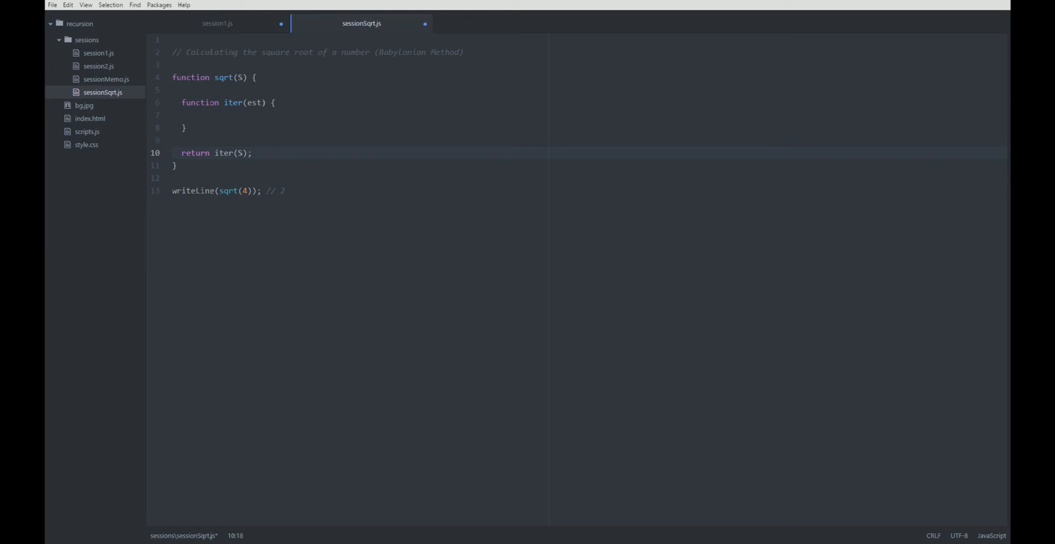
{"action": "left_click", "coordinate": [191, 114]}
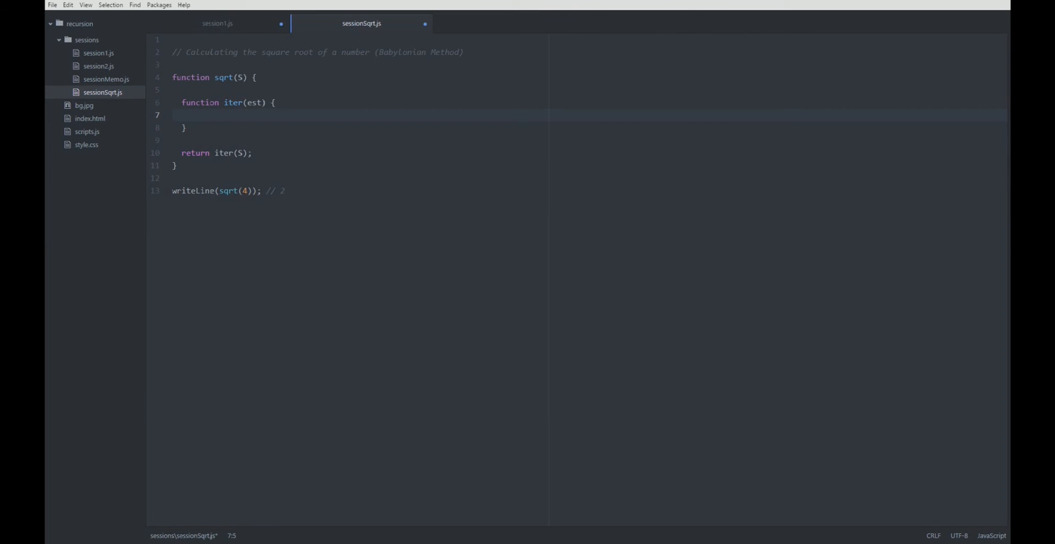
Step: Make iter return est when isGoodEnough(est) holds
{"action": "type", "text": "if("}
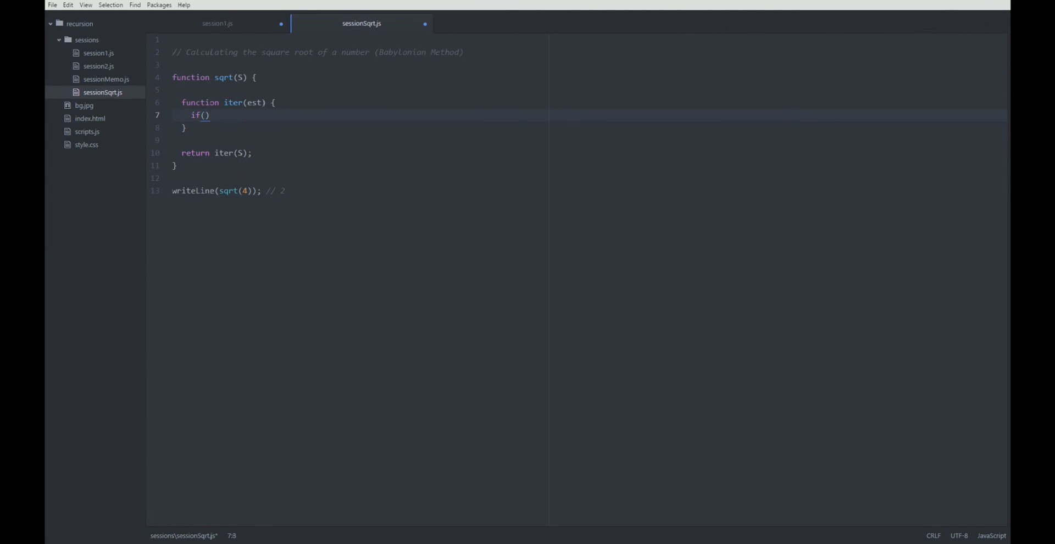
{"action": "type", "text": "isC"}
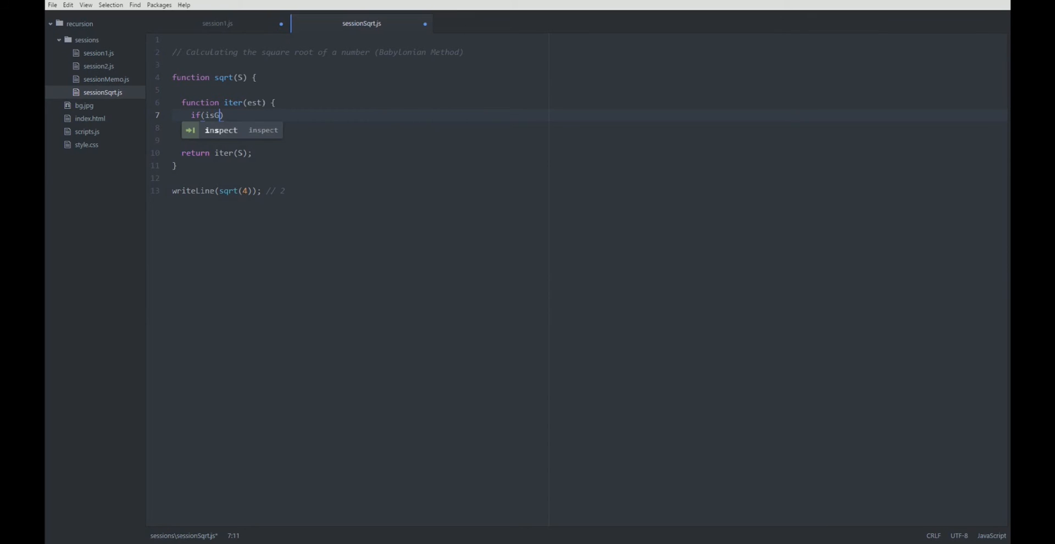
{"action": "type", "text": "oodEnought()"}
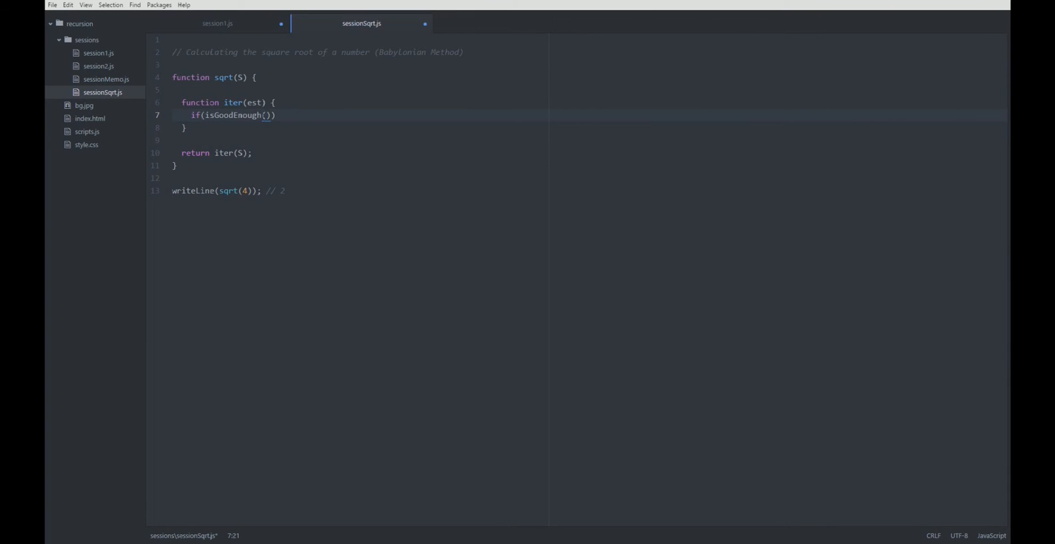
{"action": "type", "text": "est"}
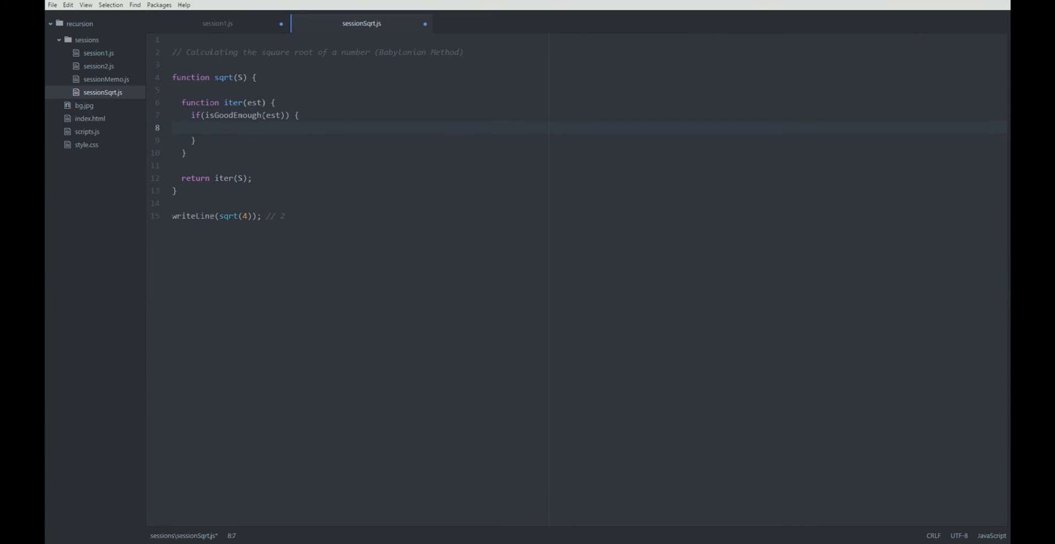
{"action": "type", "text": "reut"}
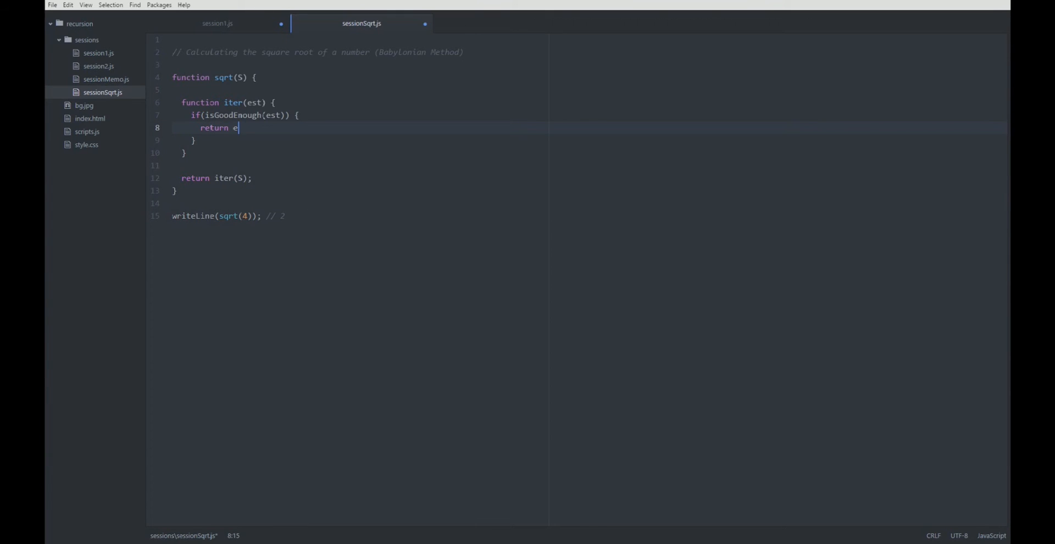
{"action": "type", "text": "st;"}
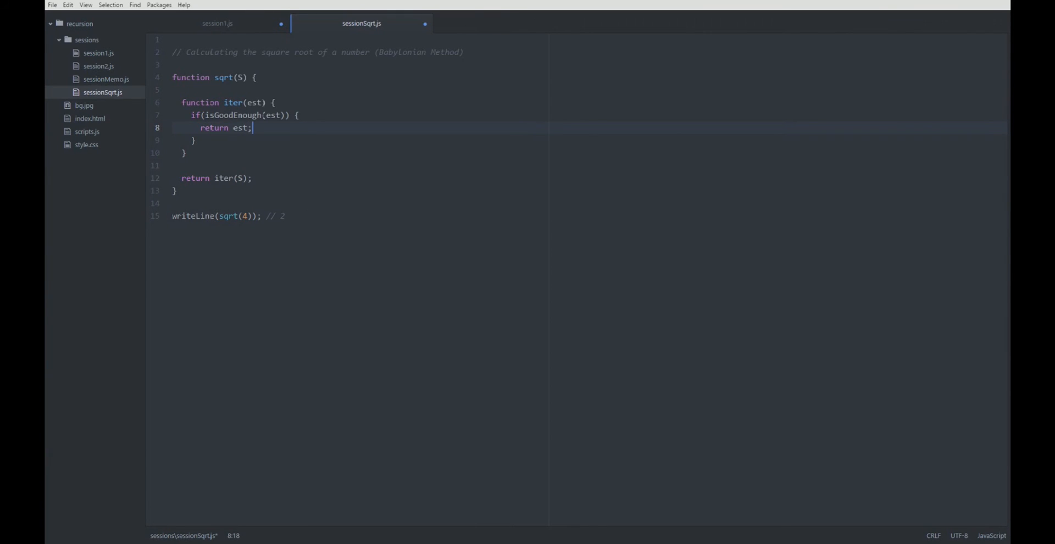
Step: Add an else branch returning iter(improved(est))
{"action": "type", "text": "else"}
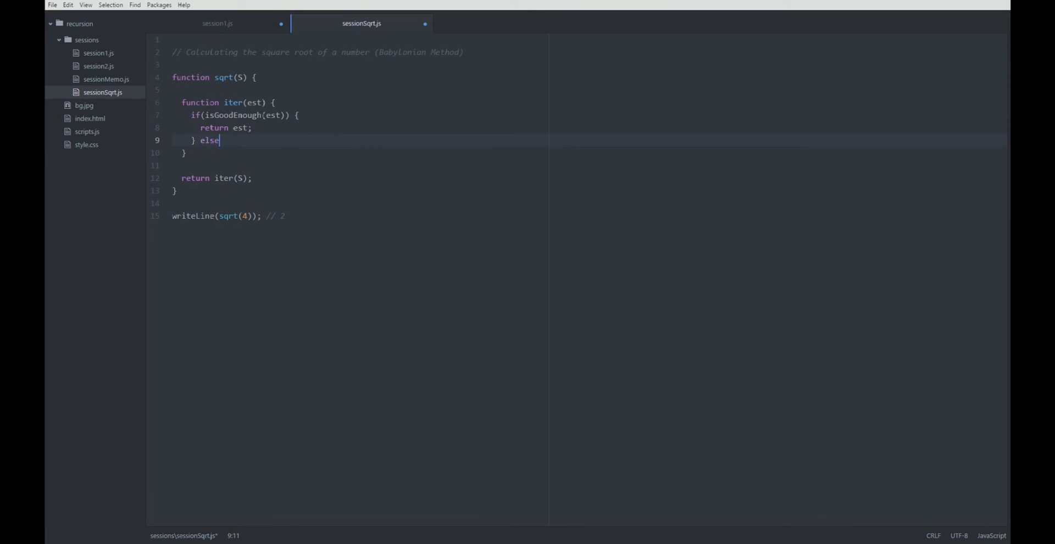
{"action": "type", "text": "{"}
{"action": "type", "text": "return"}
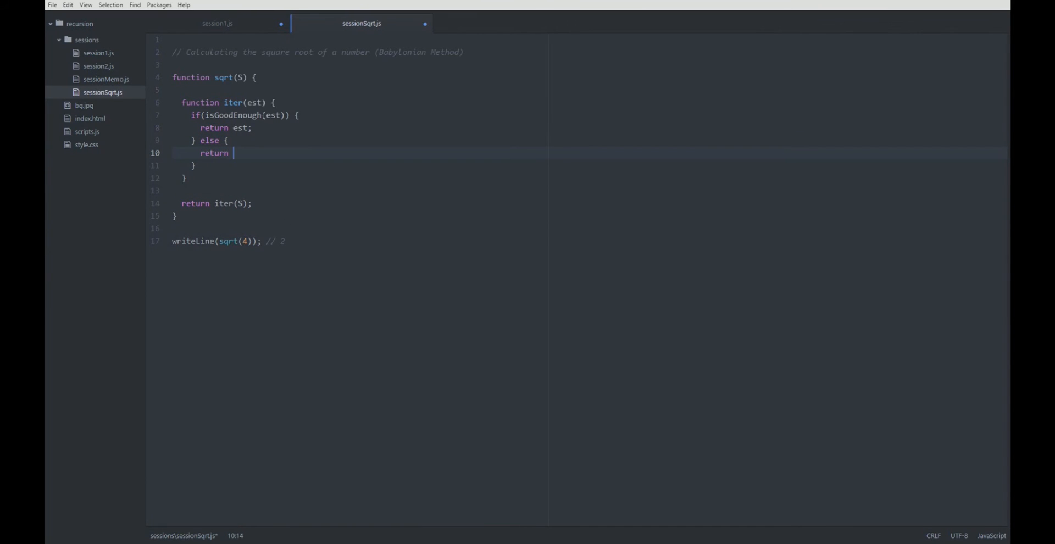
{"action": "type", "text": "impr"}
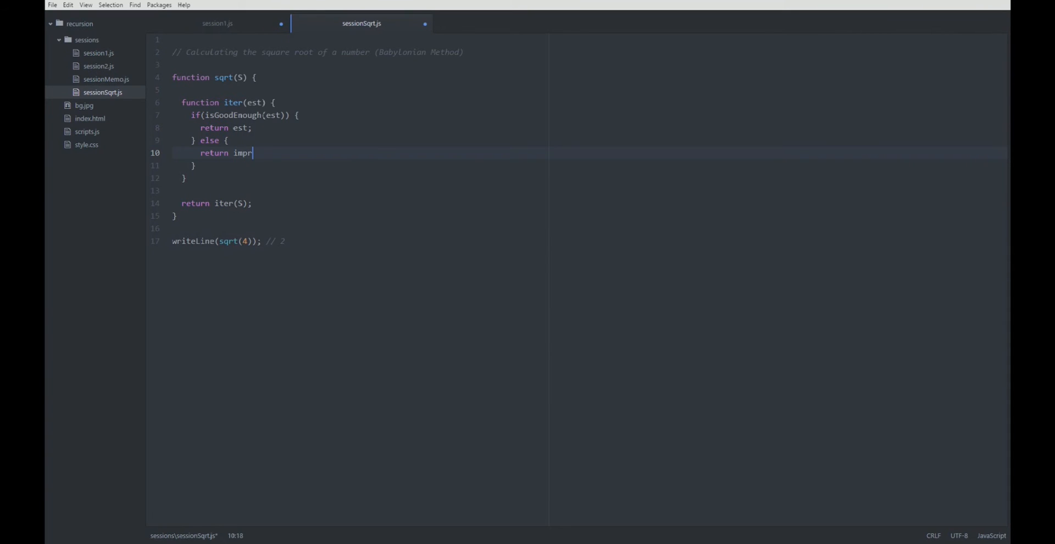
{"action": "type", "text": "oved()"}
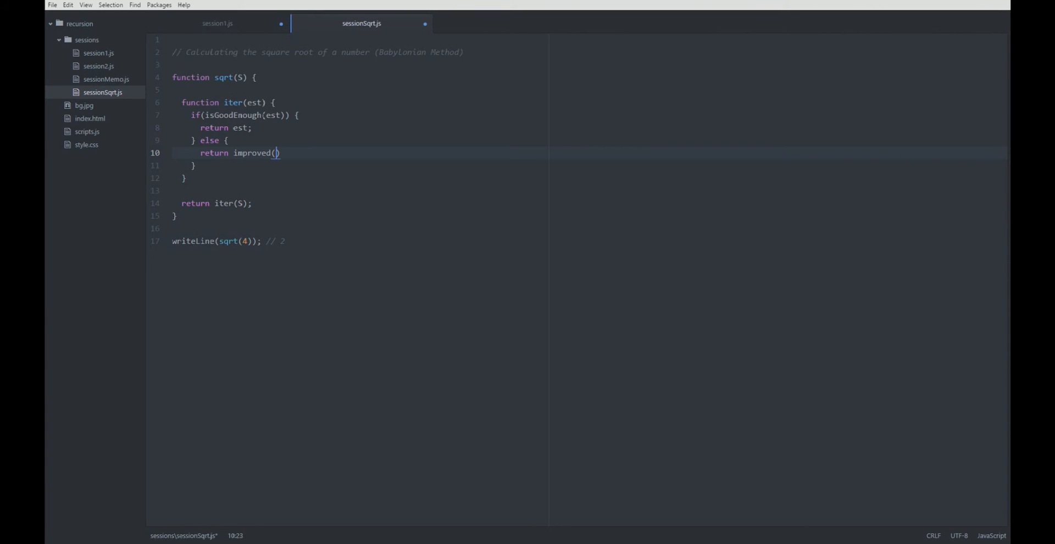
{"action": "type", "text": "est"}
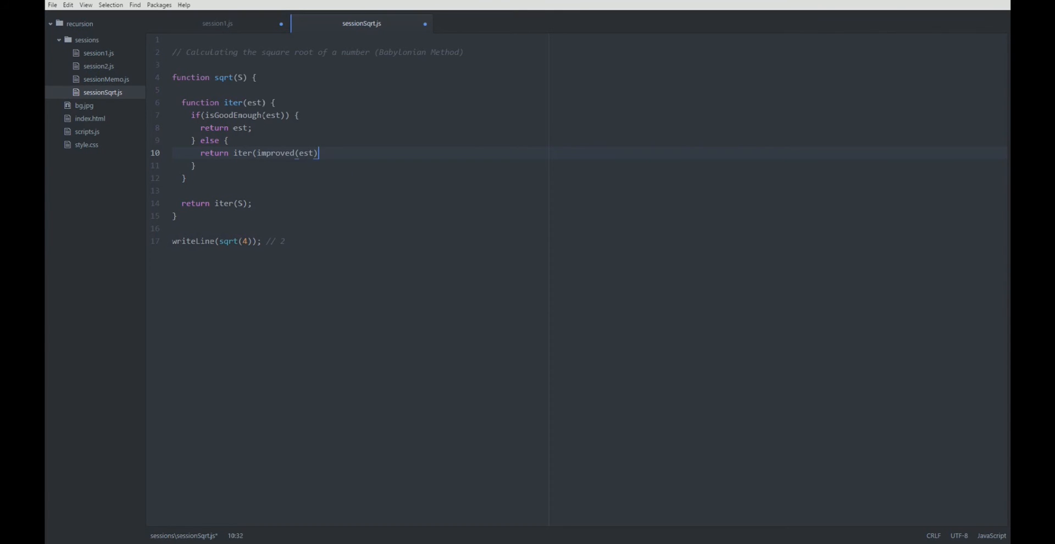
{"action": "type", "text": ";"}
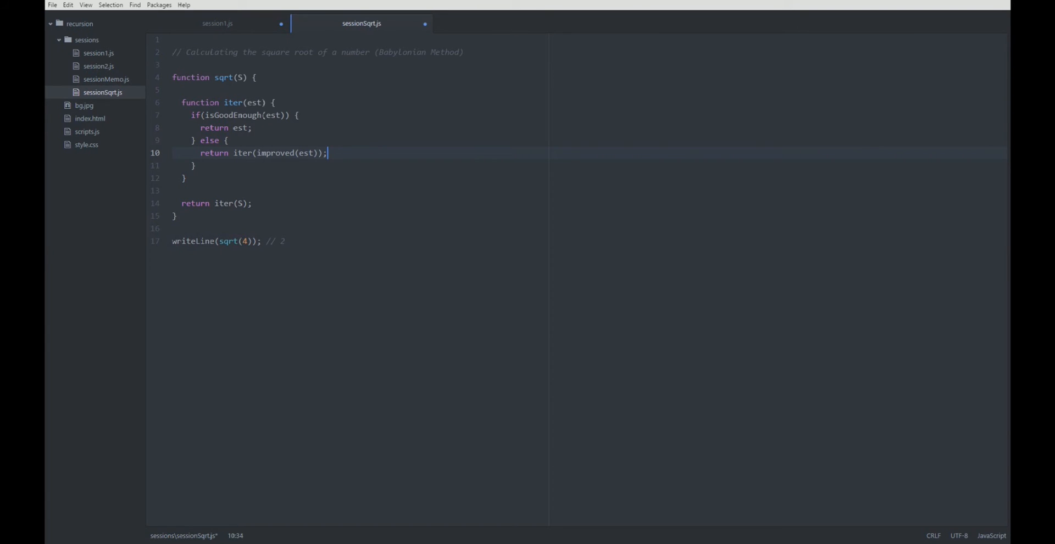
Step: Review the branches and rename the improved call to improve
{"action": "left_click", "coordinate": [299, 153]}
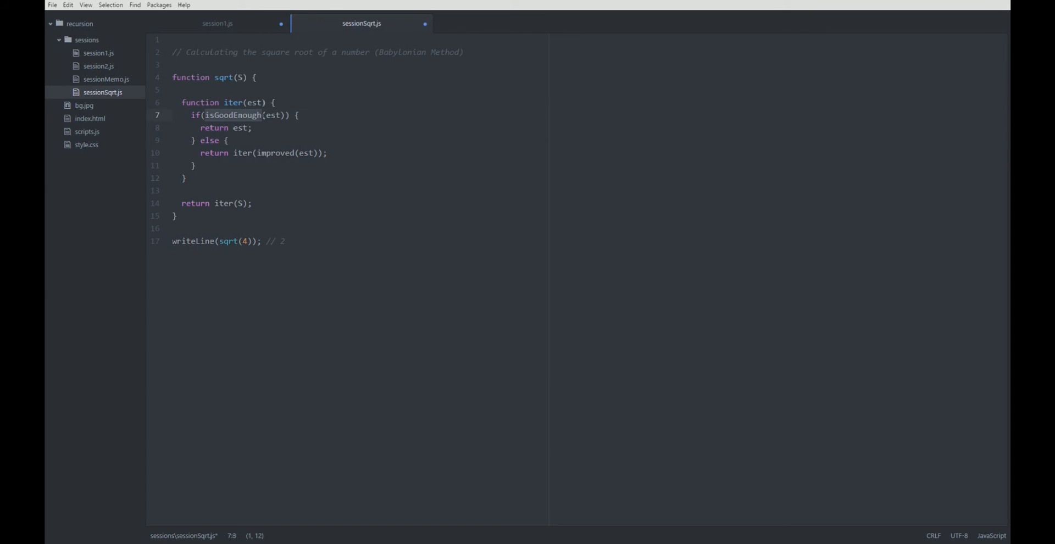
{"action": "left_click", "coordinate": [252, 128]}
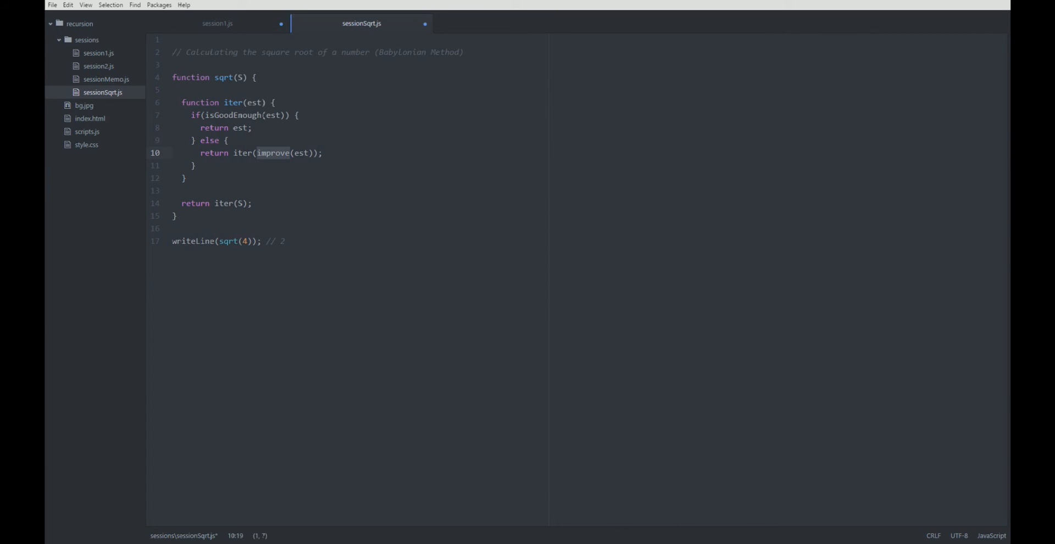
{"action": "left_click", "coordinate": [228, 140]}
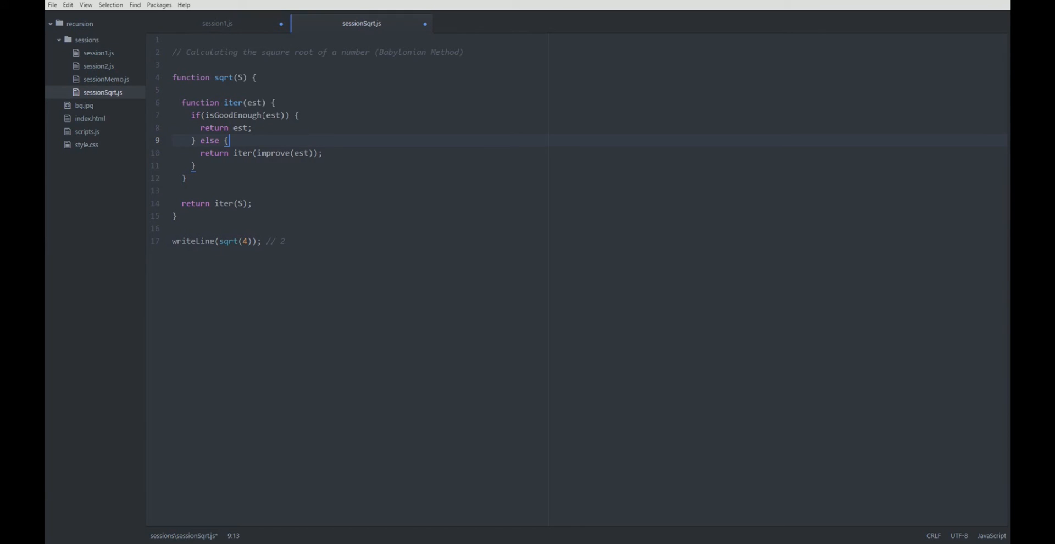
{"action": "left_click", "coordinate": [261, 115]}
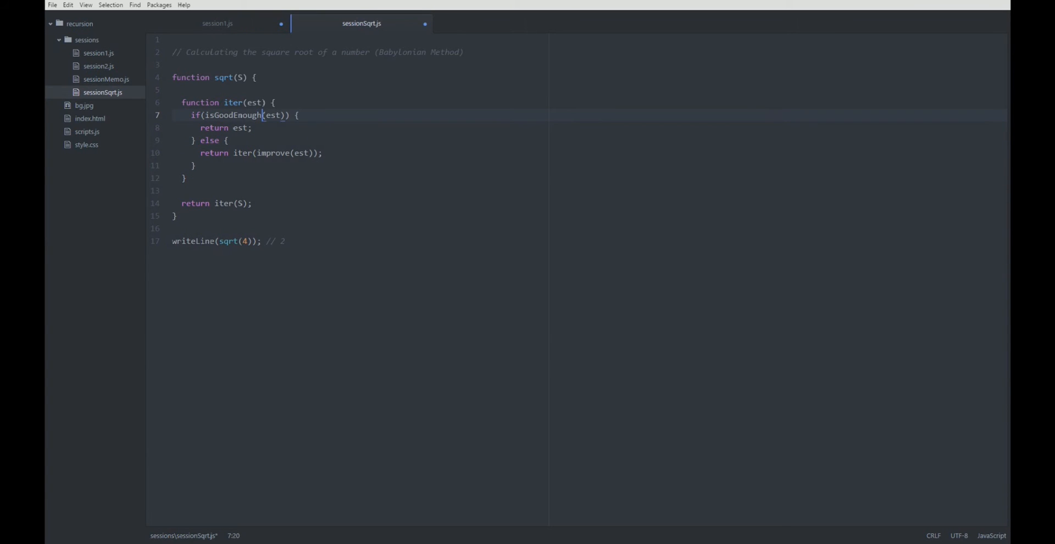
{"action": "left_click", "coordinate": [172, 90]}
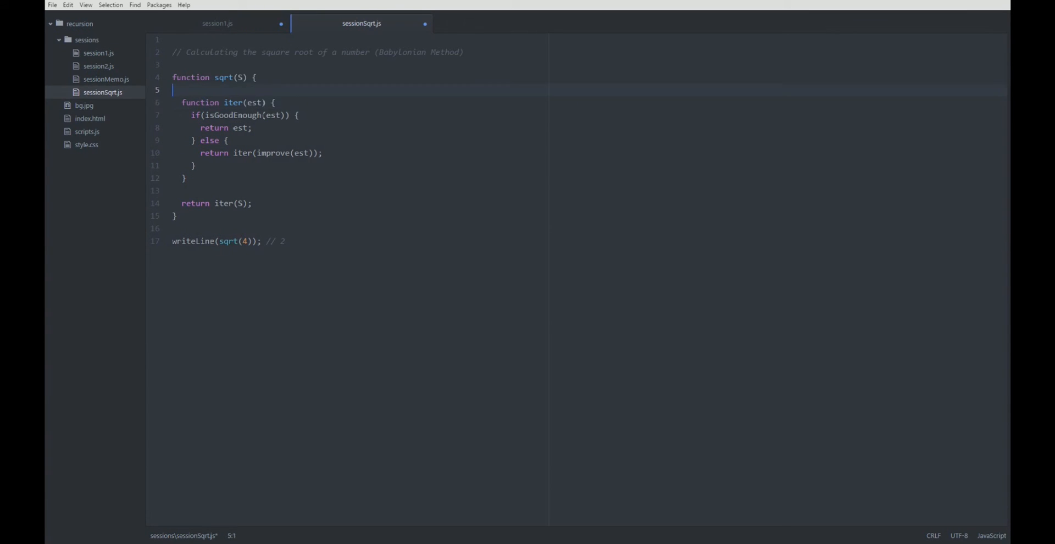
Step: Add function isGoodEnough(est) with a condition on Math.pow(est,2) - S
{"action": "key", "text": "enter"}
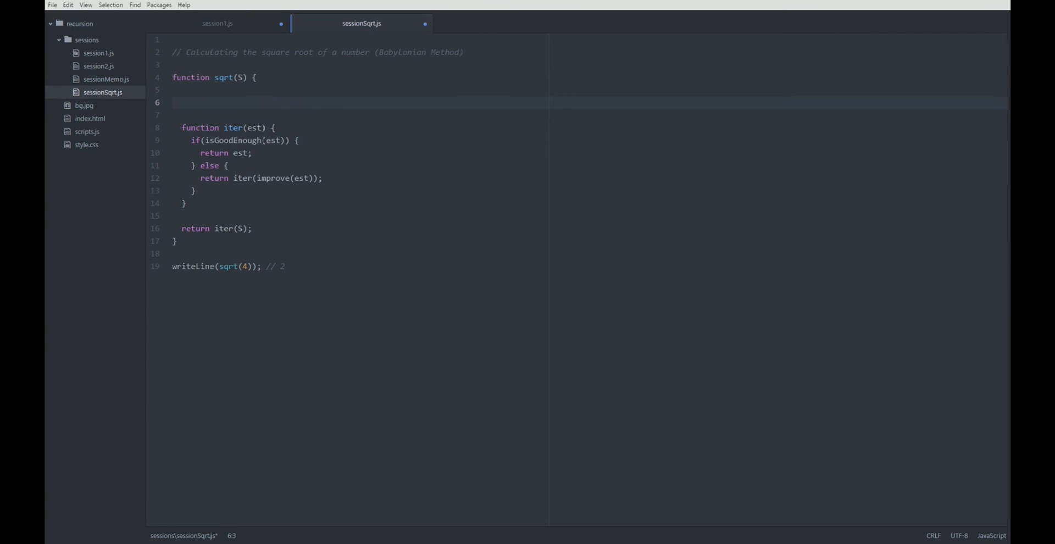
{"action": "type", "text": "function isGoodEnough"}
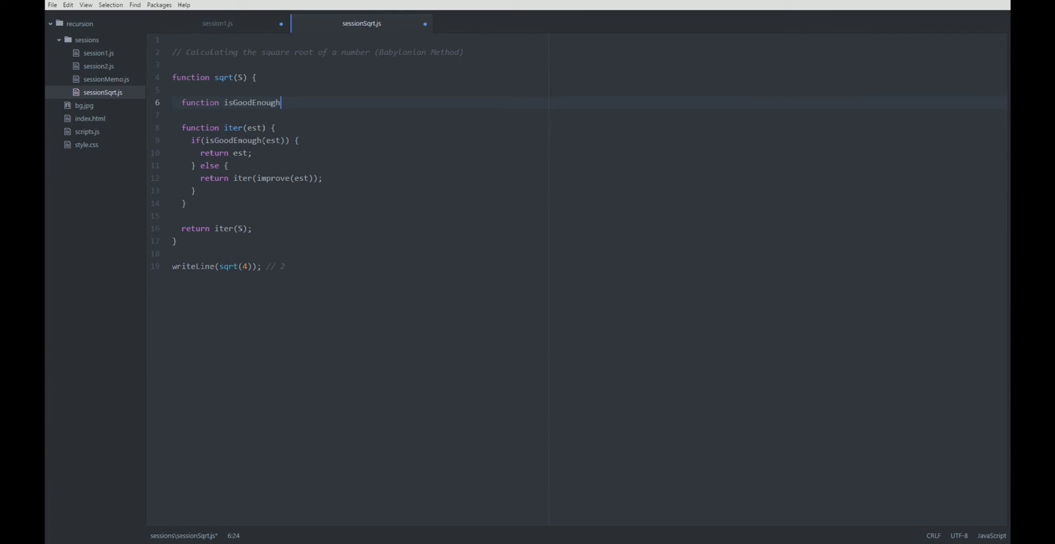
{"action": "type", "text": "(est) {}"}
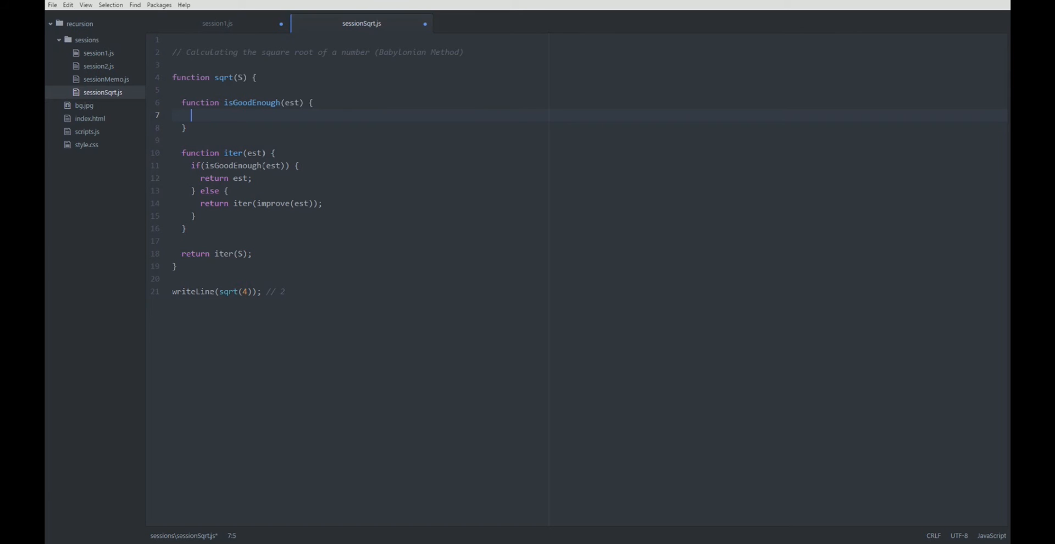
{"action": "type", "text": "if()"}
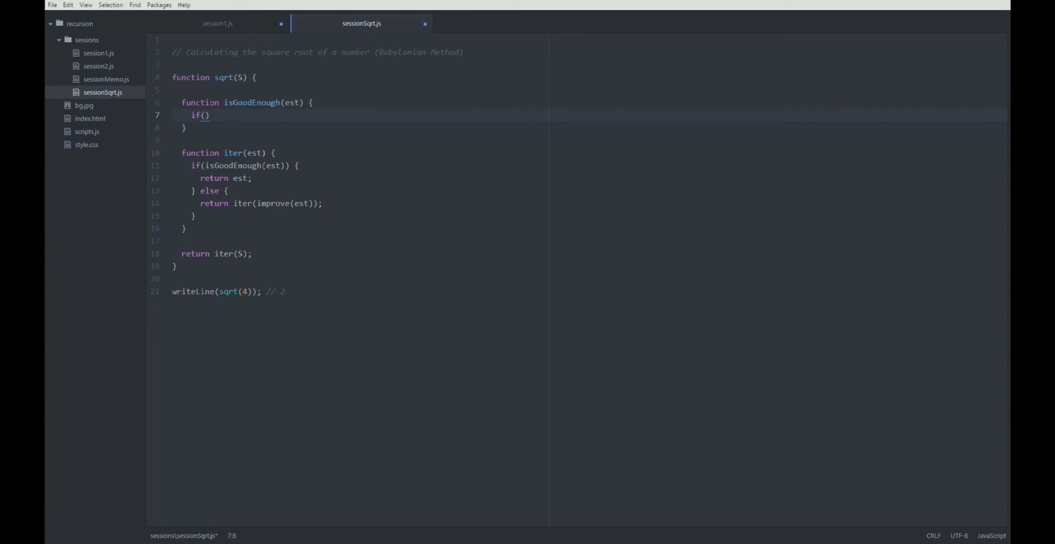
{"action": "type", "text": "Math.pow("}
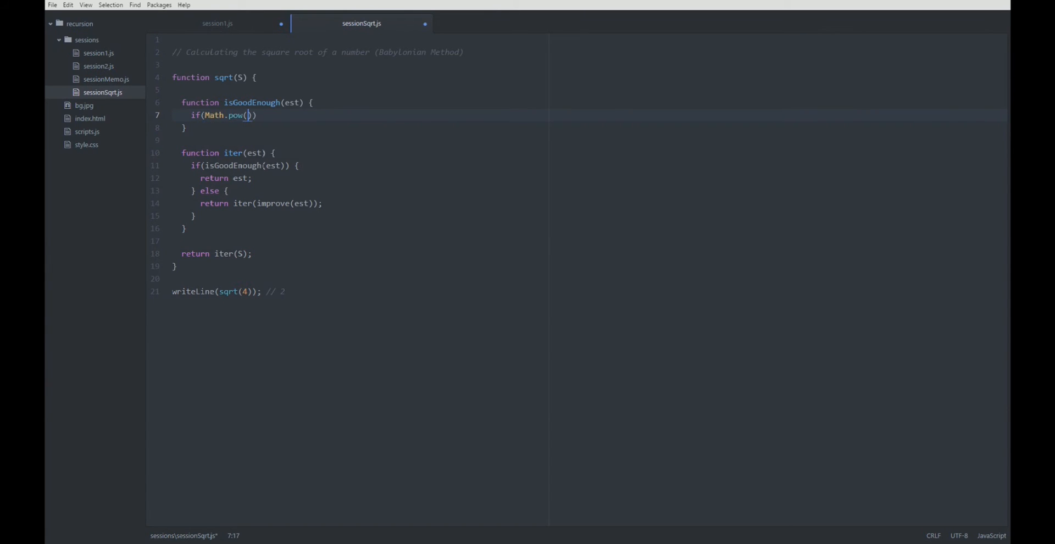
{"action": "type", "text": "est,2"}
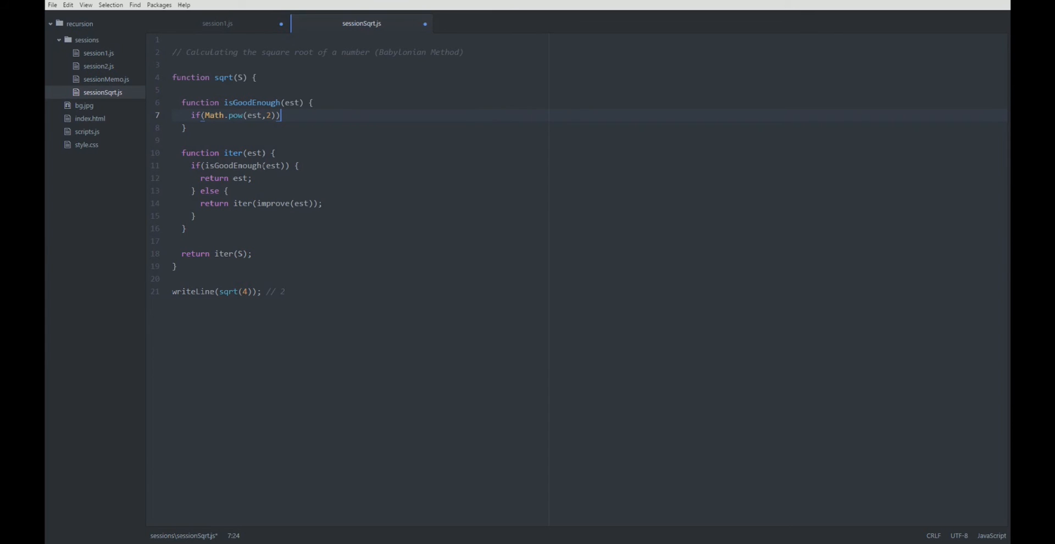
{"action": "type", "text": "-"}
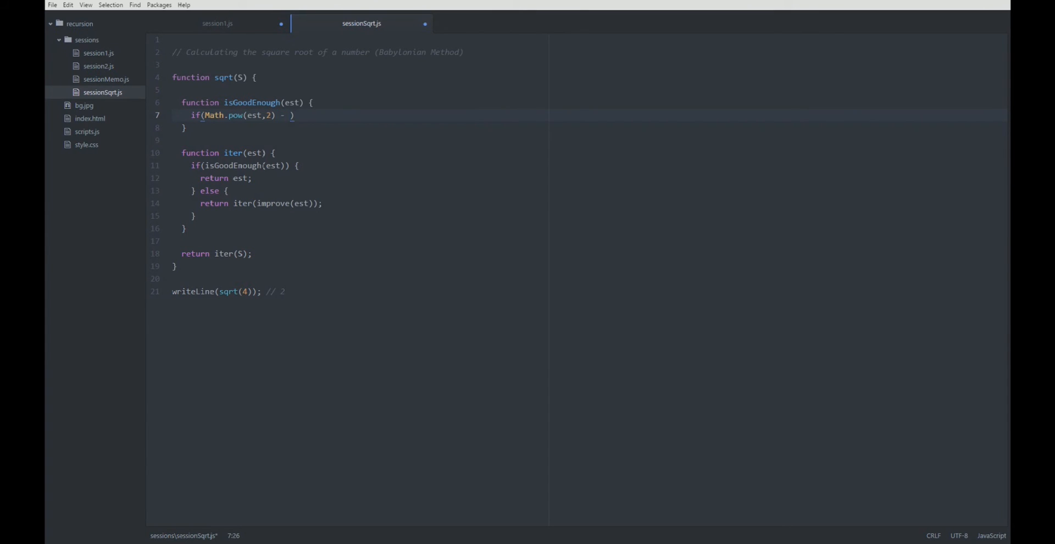
{"action": "type", "text": "S"}
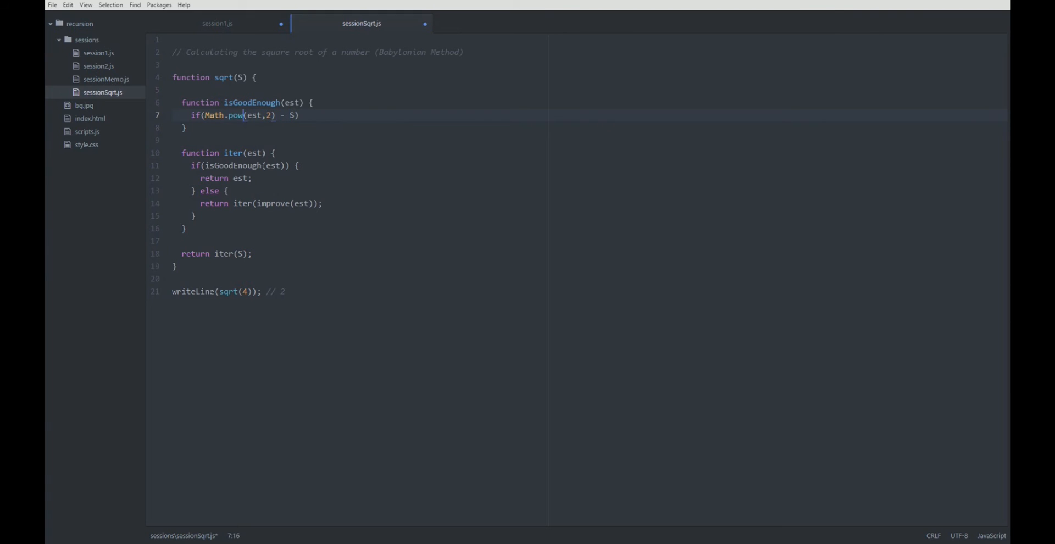
Step: Wrap the difference in Math.abs, compare it < epsilon, and return true
{"action": "left_click", "coordinate": [205, 115]}
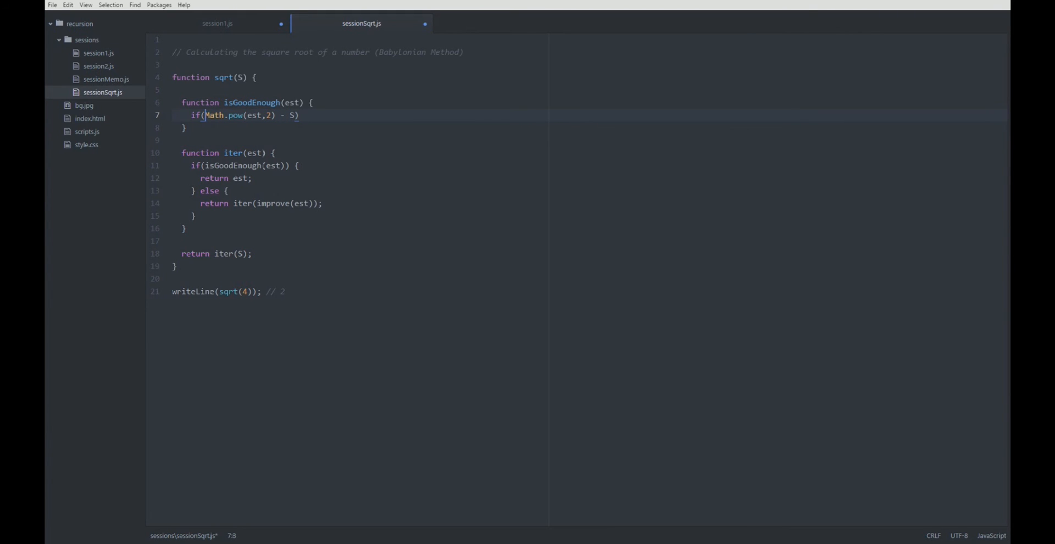
{"action": "type", "text": "Math.abs"}
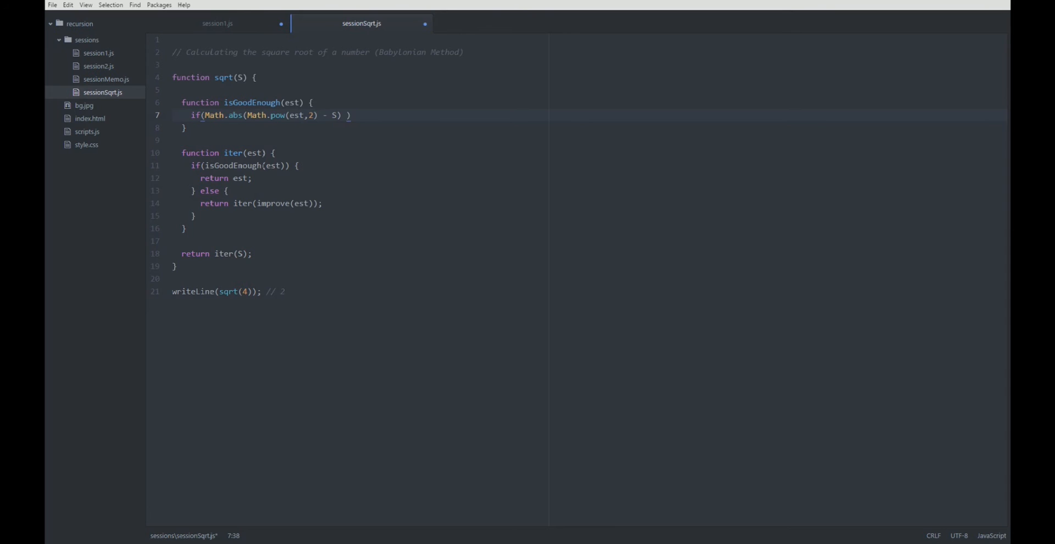
{"action": "type", "text": "< e"}
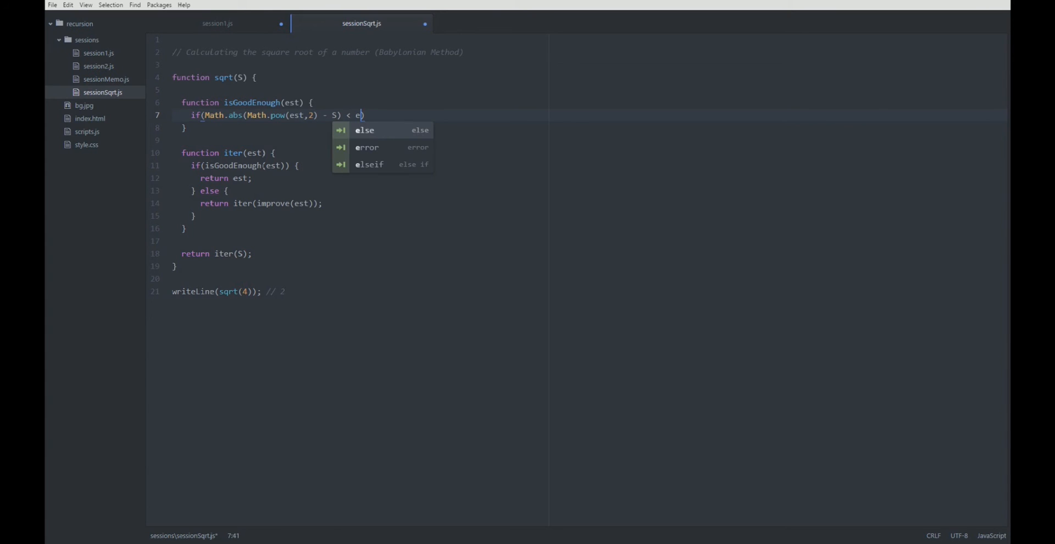
{"action": "type", "text": "psilon"}
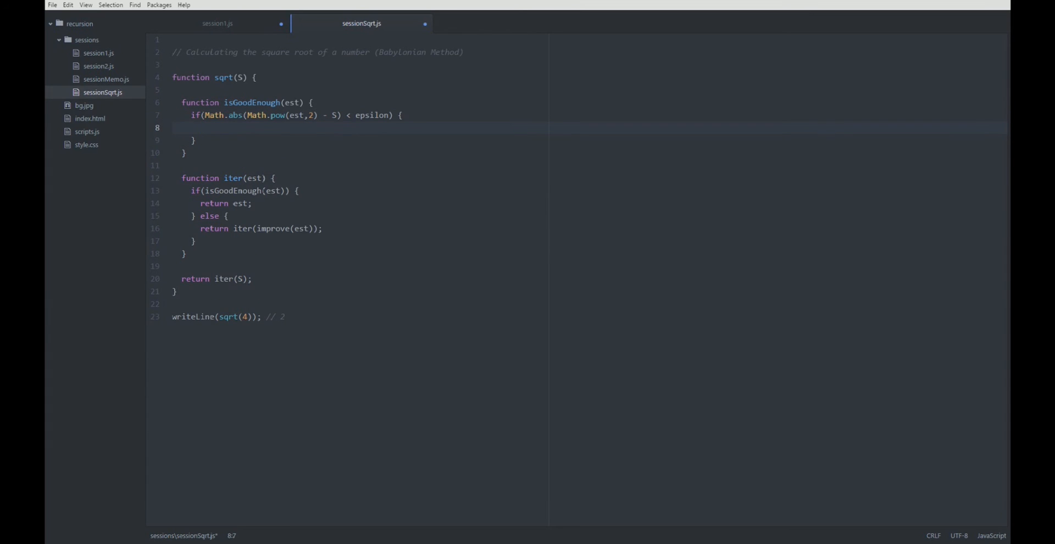
{"action": "type", "text": "ret"}
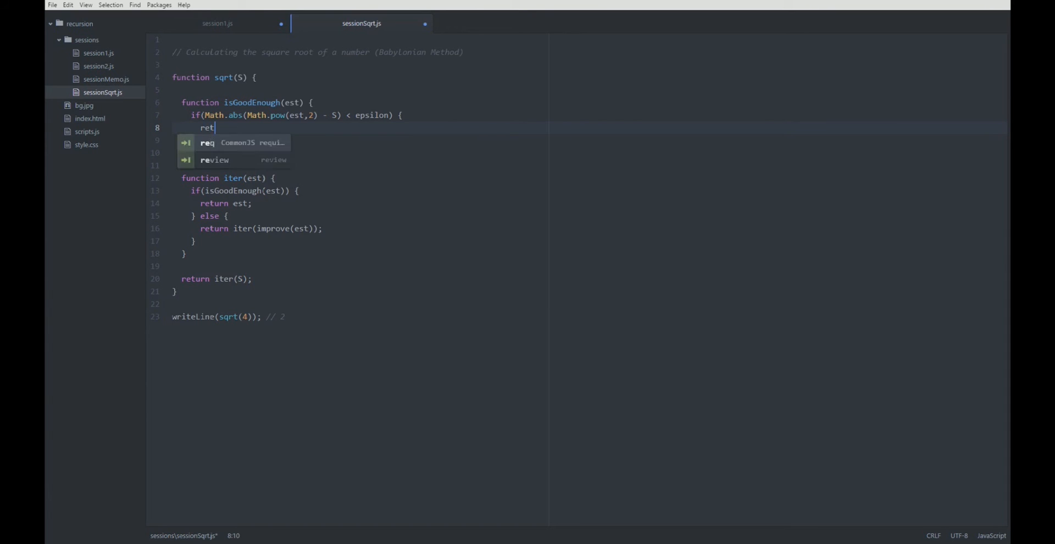
{"action": "type", "text": "urn true;"}
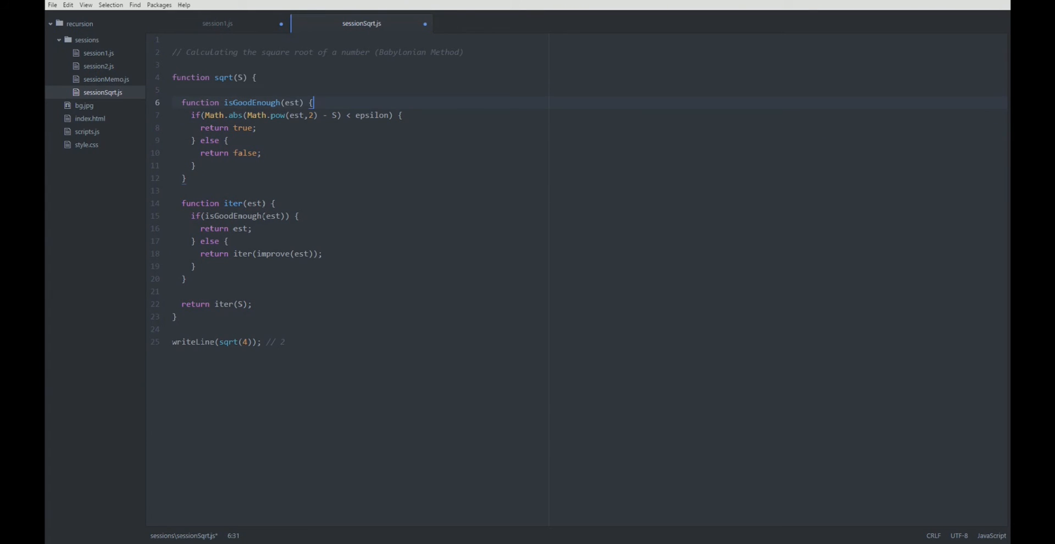
Step: Declare var epsilon = 0.001; at the top of sqrt
{"action": "type", "text": "var"}
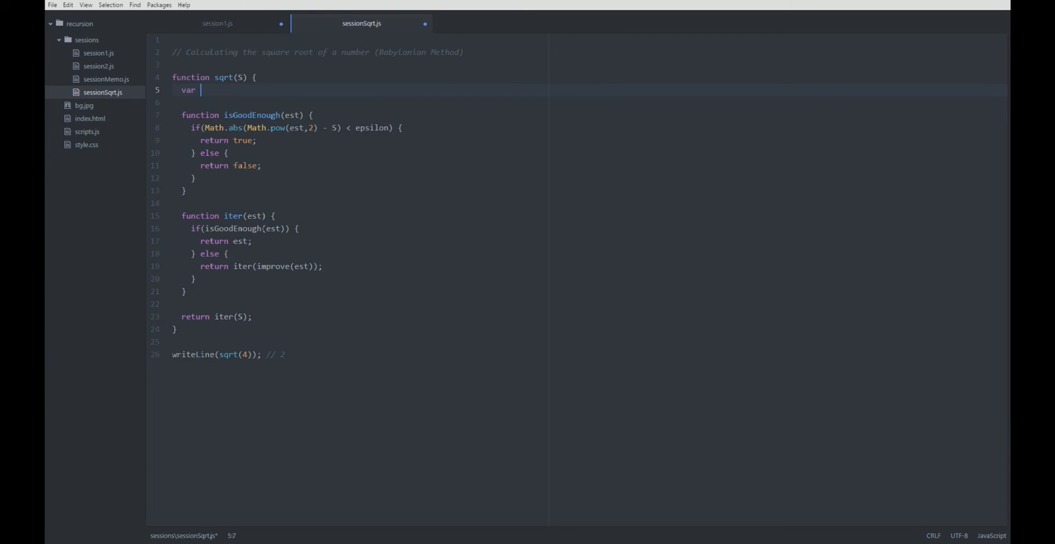
{"action": "type", "text": "epsilon ="}
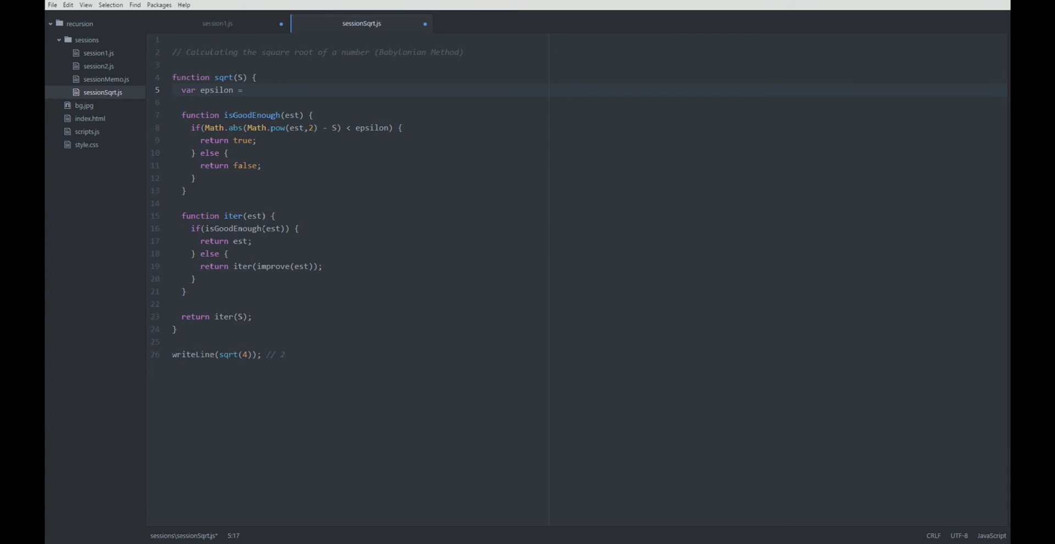
{"action": "type", "text": "0.001;"}
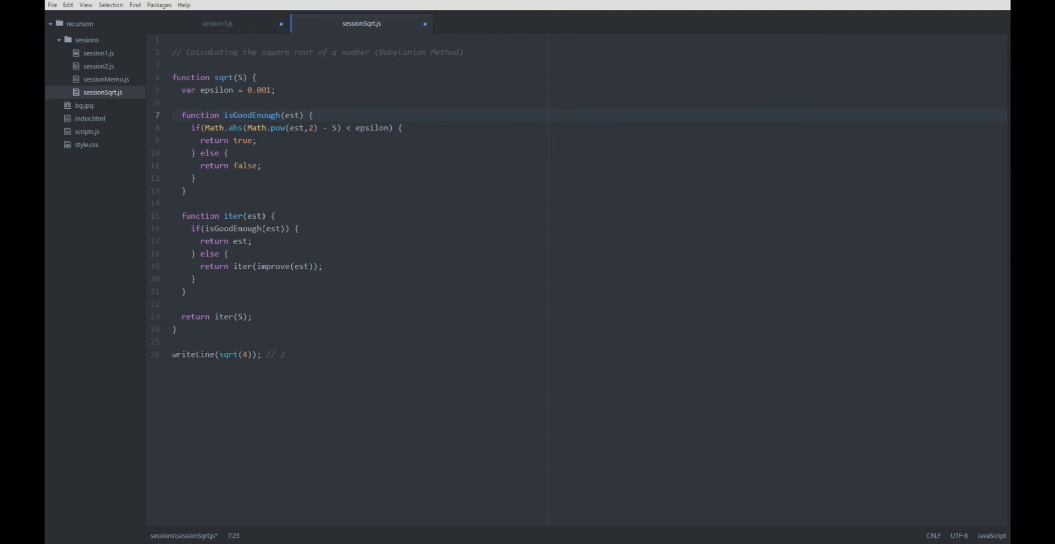
{"action": "left_click", "coordinate": [275, 89]}
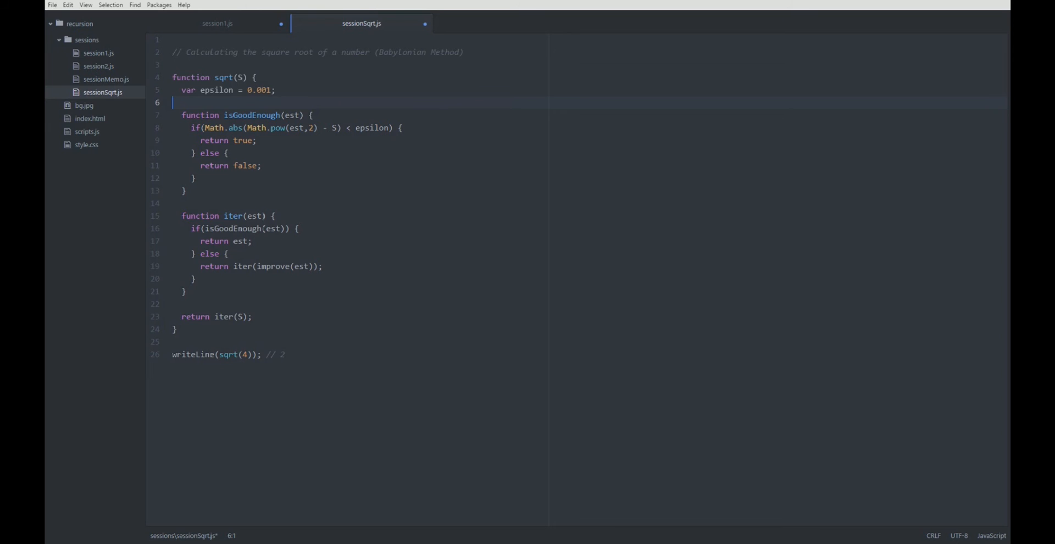
{"action": "left_click", "coordinate": [252, 242]}
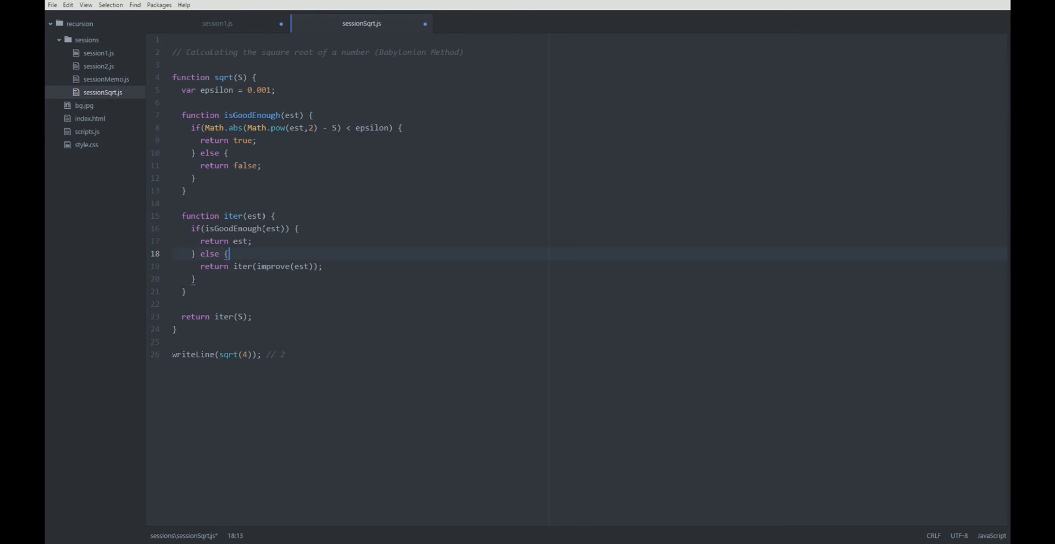
Step: Add function improve(est) above iter returning est combined with (S/est)
{"action": "key", "text": "Enter"}
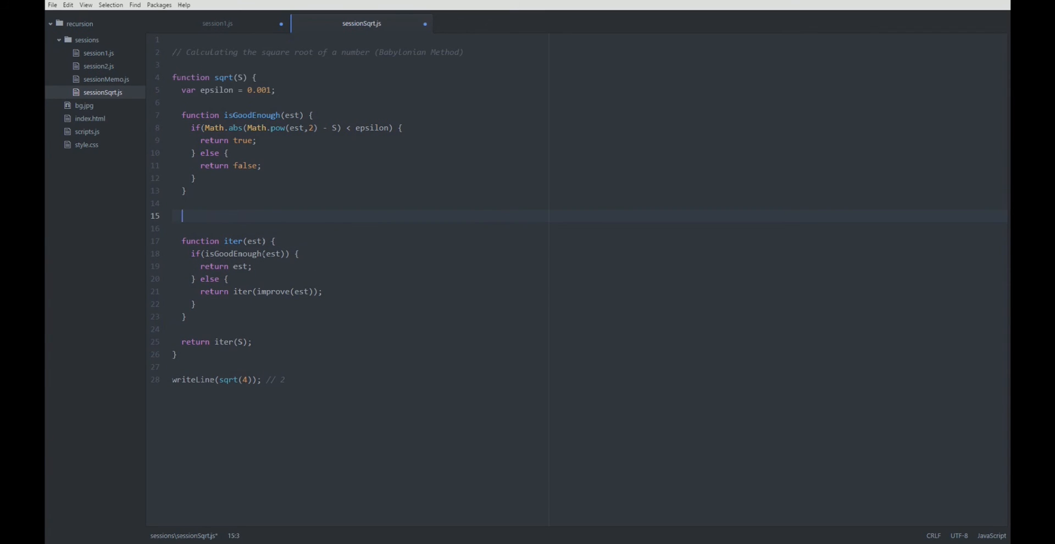
{"action": "type", "text": "function improve(est) {"}
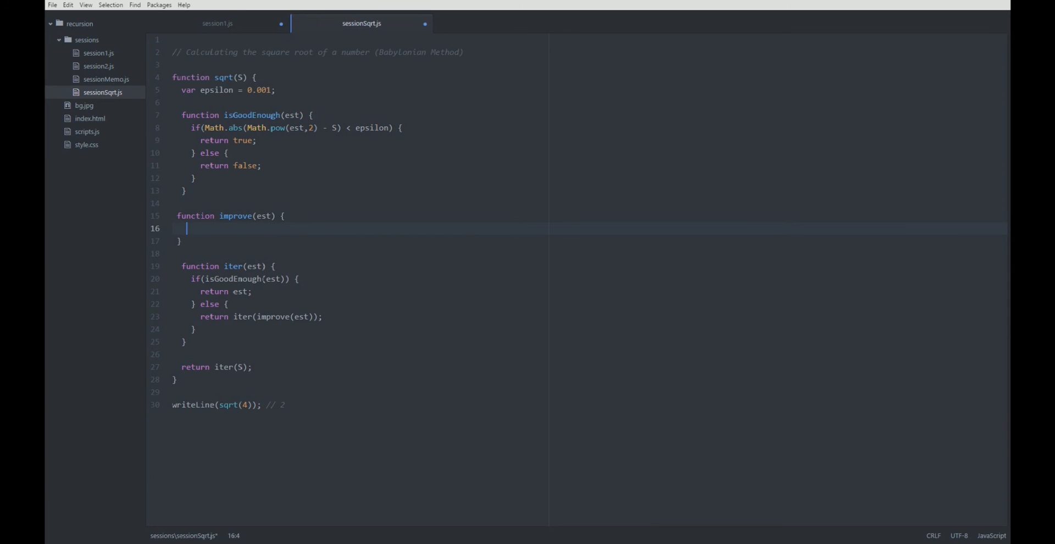
{"action": "type", "text": "r"}
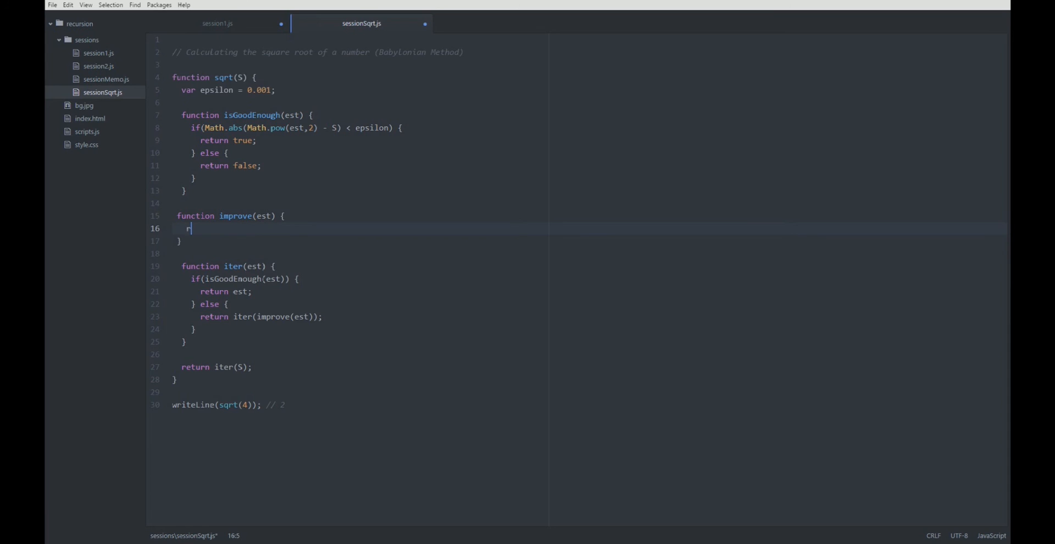
{"action": "type", "text": "eturn ()"}
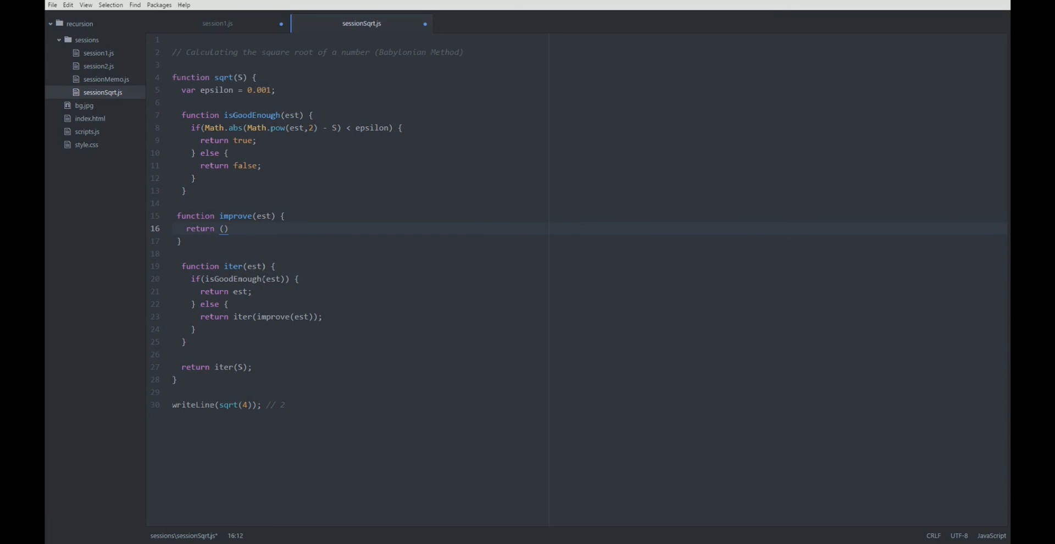
{"action": "type", "text": "est"}
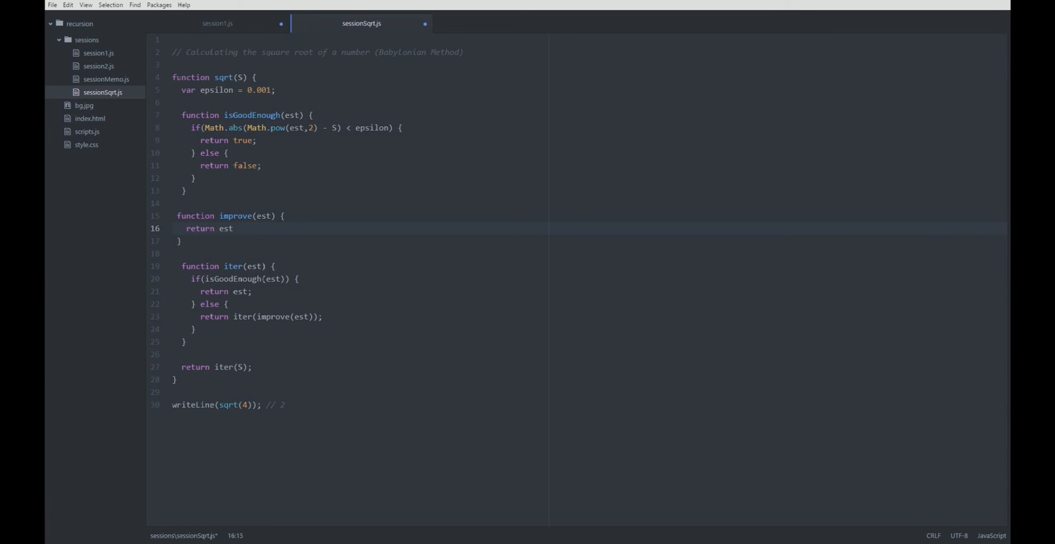
{"action": "type", "text": "/ ()"}
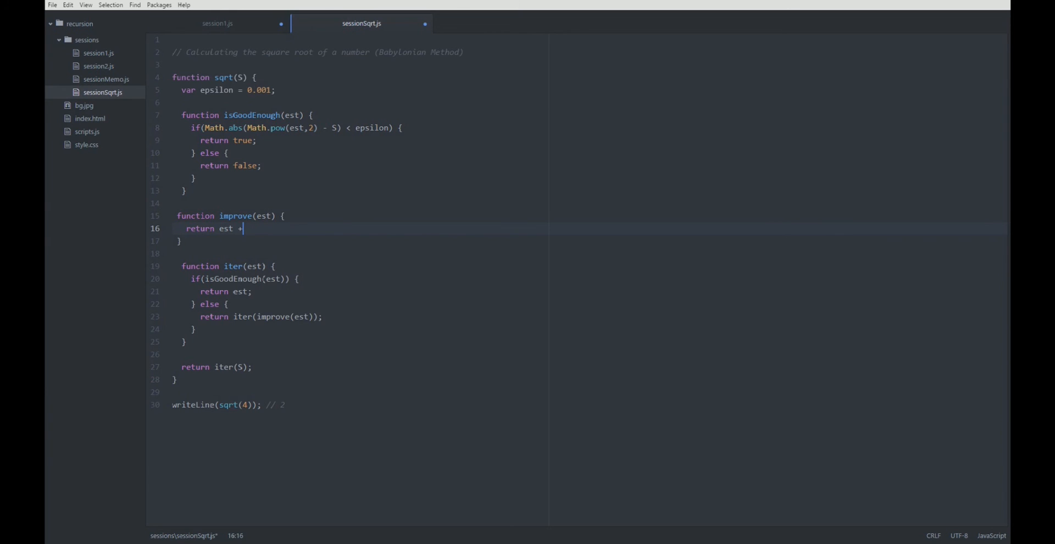
{"action": "type", "text": "(S/"}
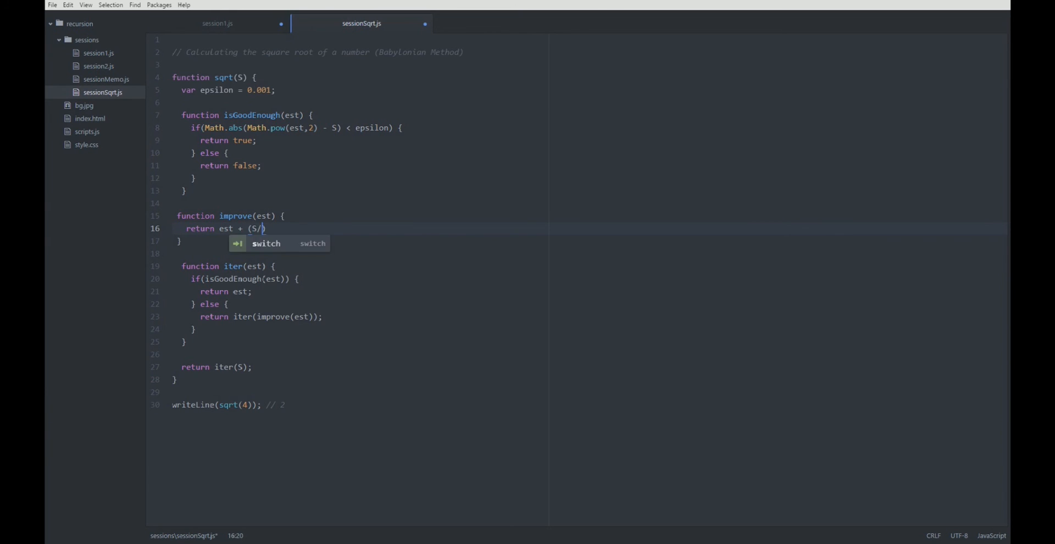
{"action": "type", "text": "est)"}
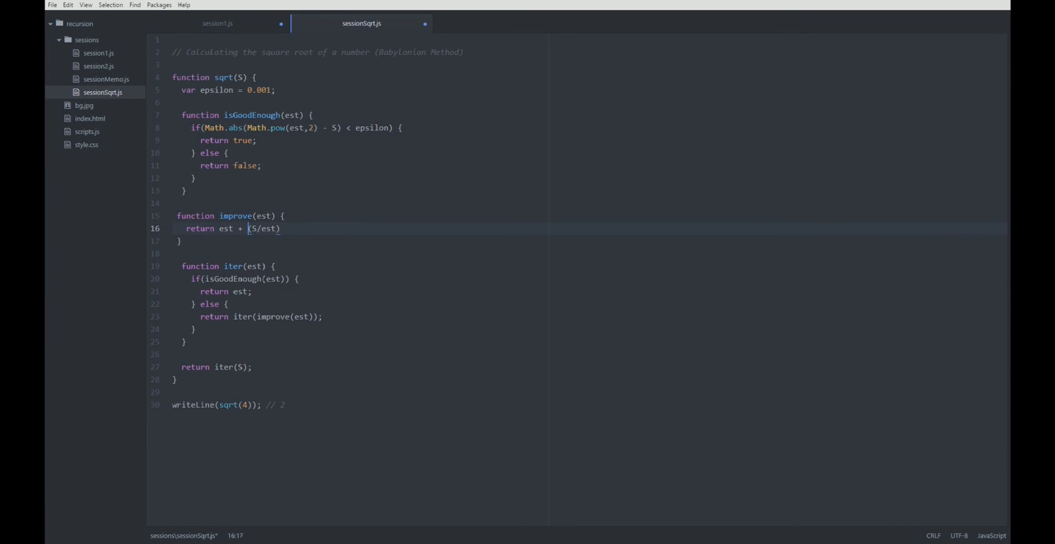
Step: Complete improve as ( est + (S/est) ) / 2 and save the script
{"action": "type", "text": "("}
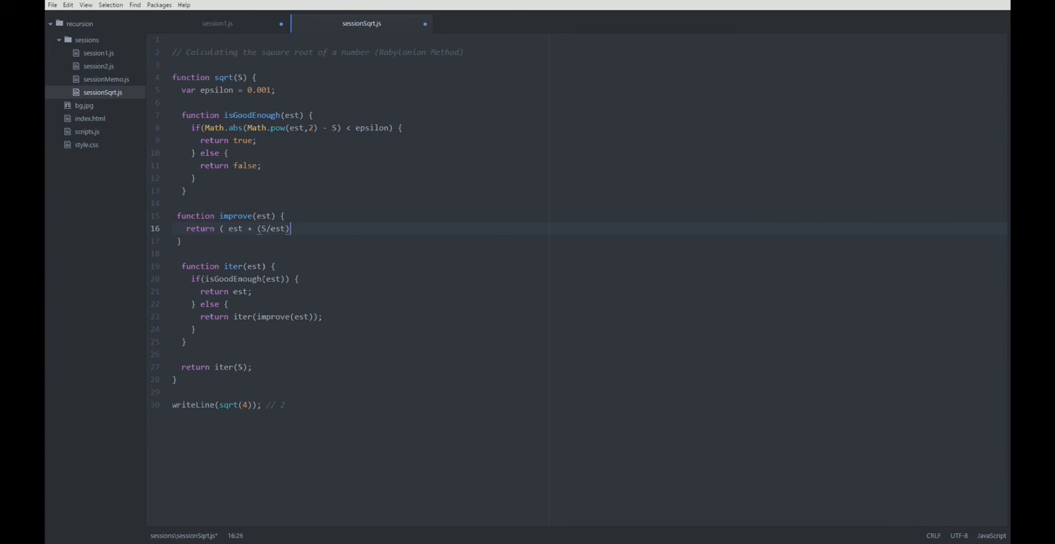
{"action": "type", "text": ") /"}
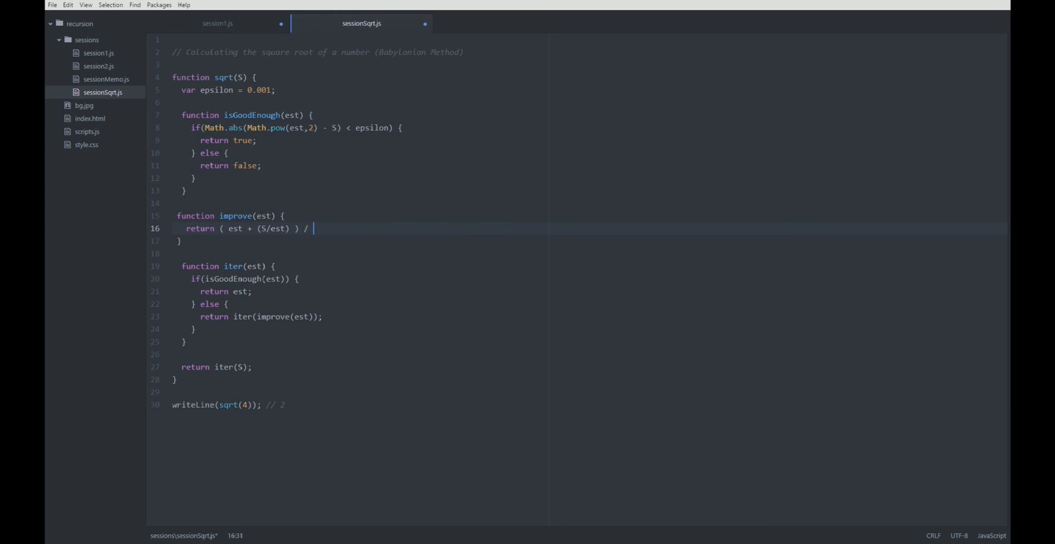
{"action": "type", "text": "2;"}
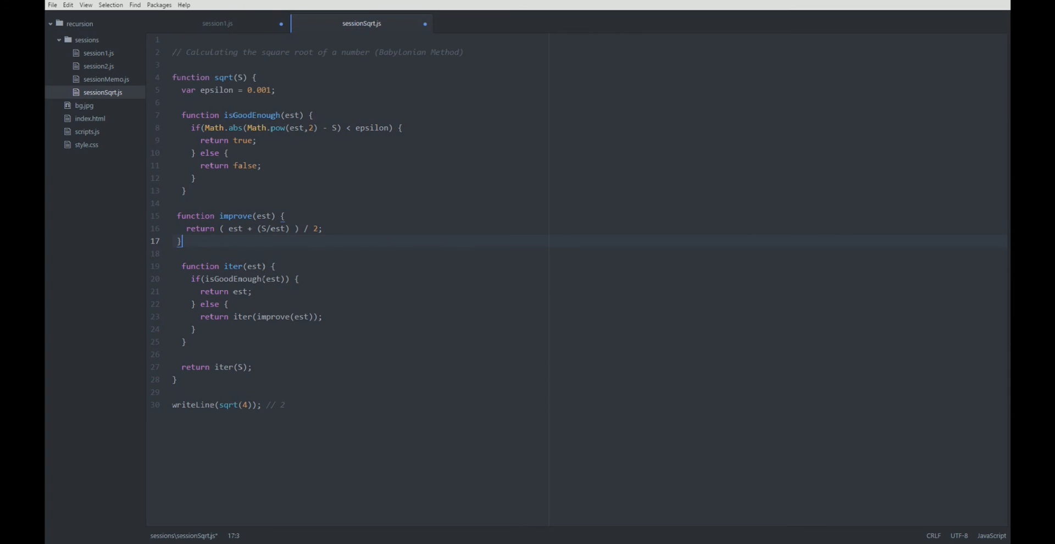
{"action": "key", "text": "Enter"}
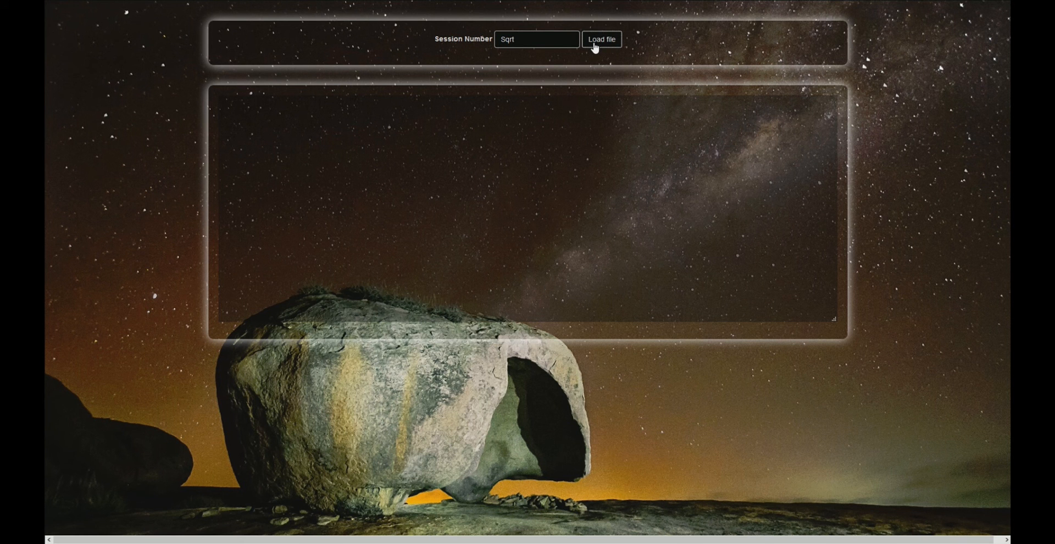
Step: Run sessionSqrt.js via Load file, printing 2.0000000929222947, then select epsilon to edit
{"action": "left_click", "coordinate": [602, 39]}
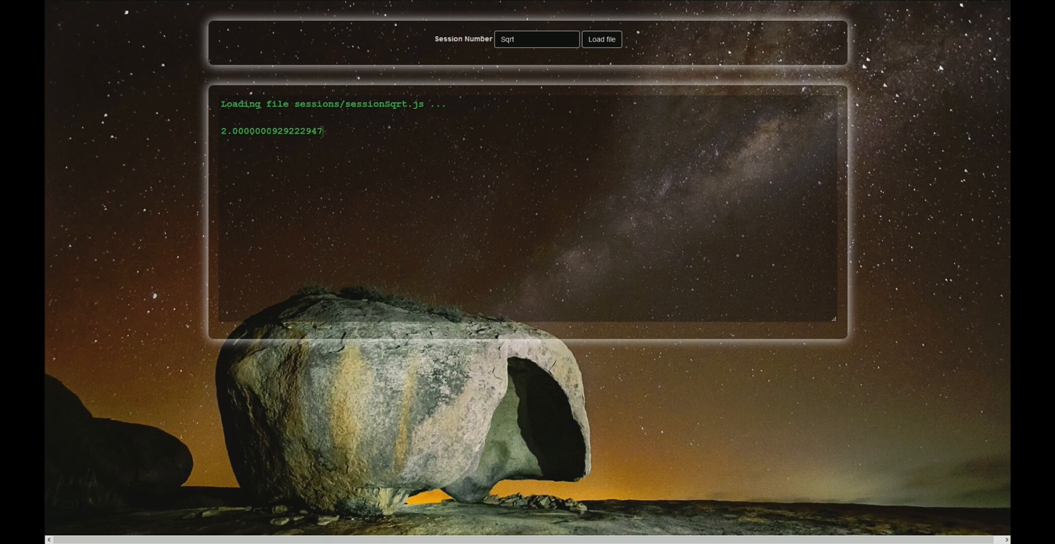
{"action": "double_click", "coordinate": [252, 131]}
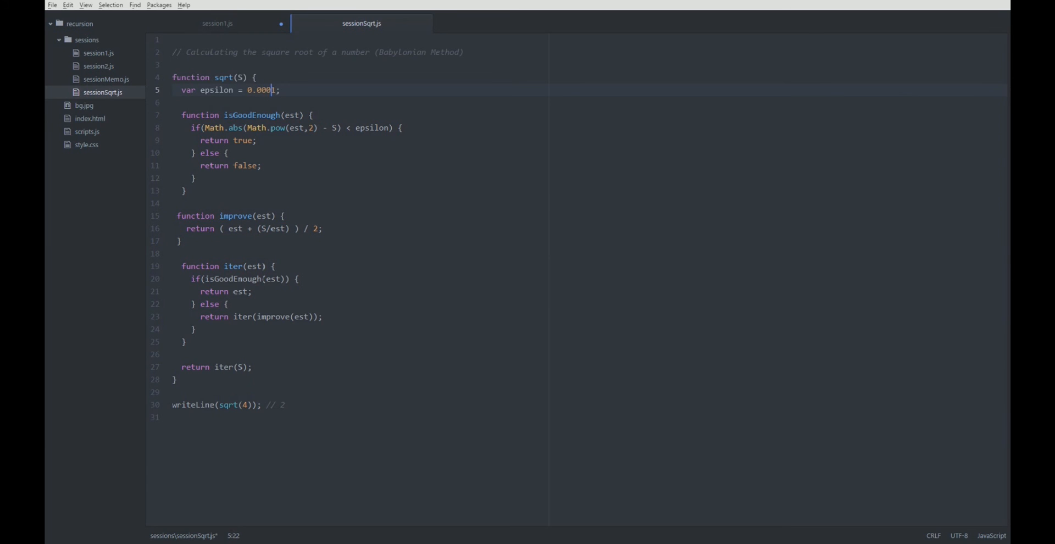
Step: Rerun the script in the session loader with the smaller epsilon 0.0001
{"action": "left_click", "coordinate": [600, 39]}
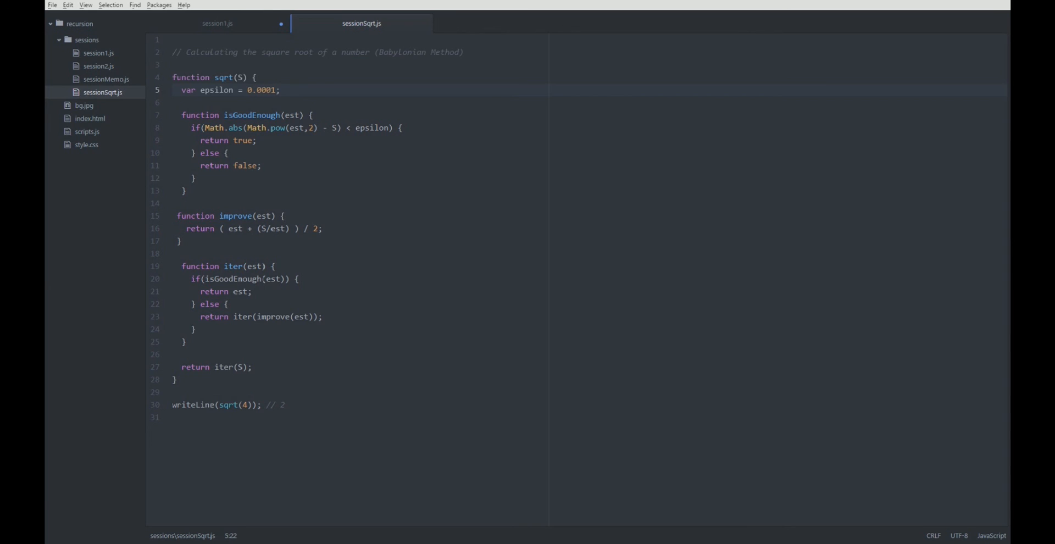
{"action": "left_click", "coordinate": [600, 39]}
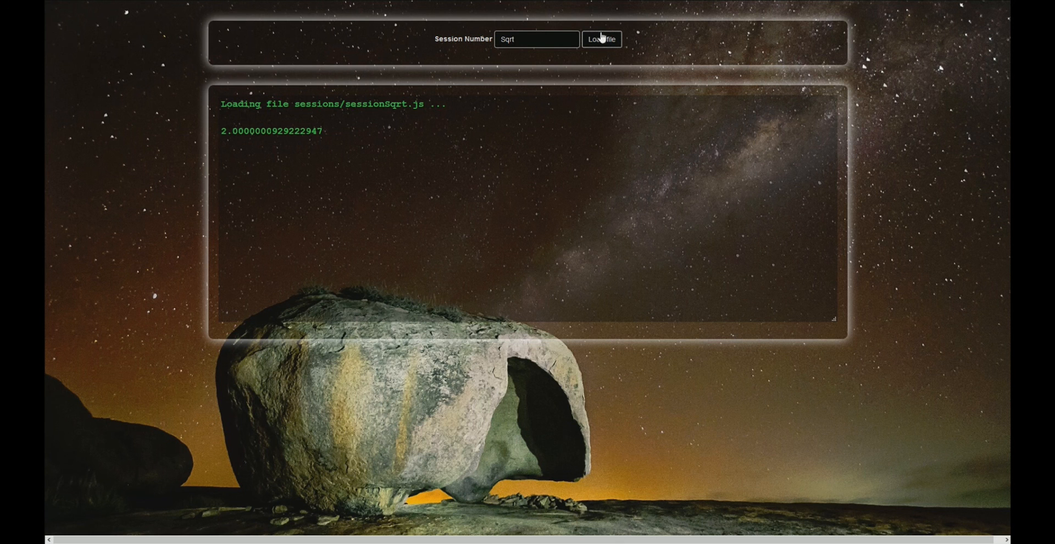
{"action": "left_click", "coordinate": [600, 39]}
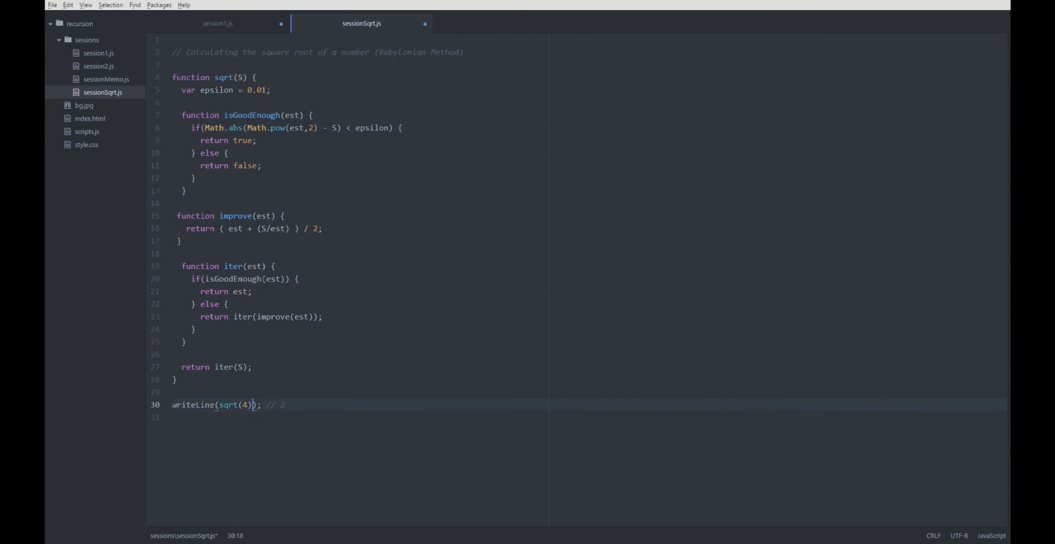
Step: Change the call to sqrt(2) and rerun, printing 1.4142156862745097
{"action": "type", "text": "2"}
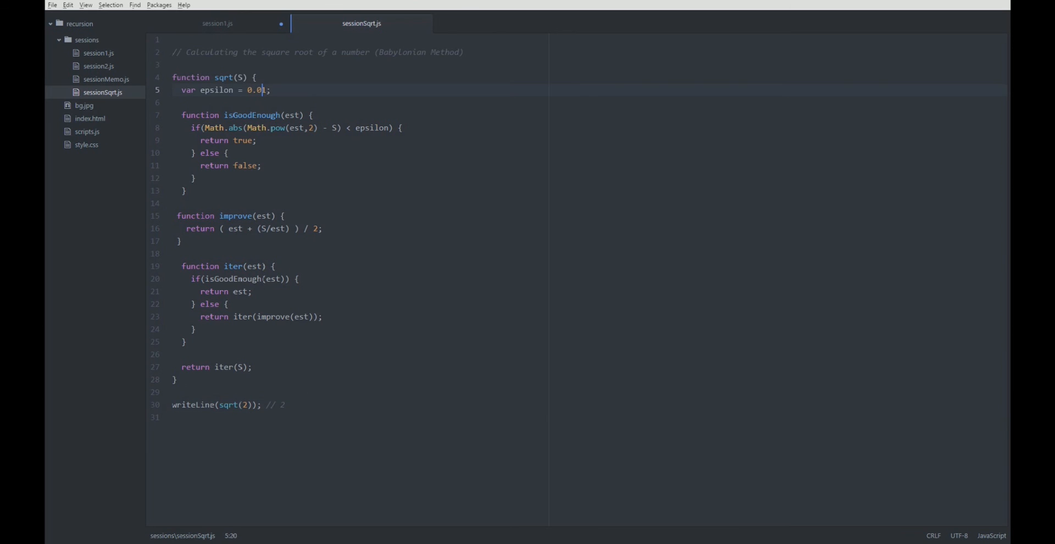
{"action": "left_click", "coordinate": [601, 39]}
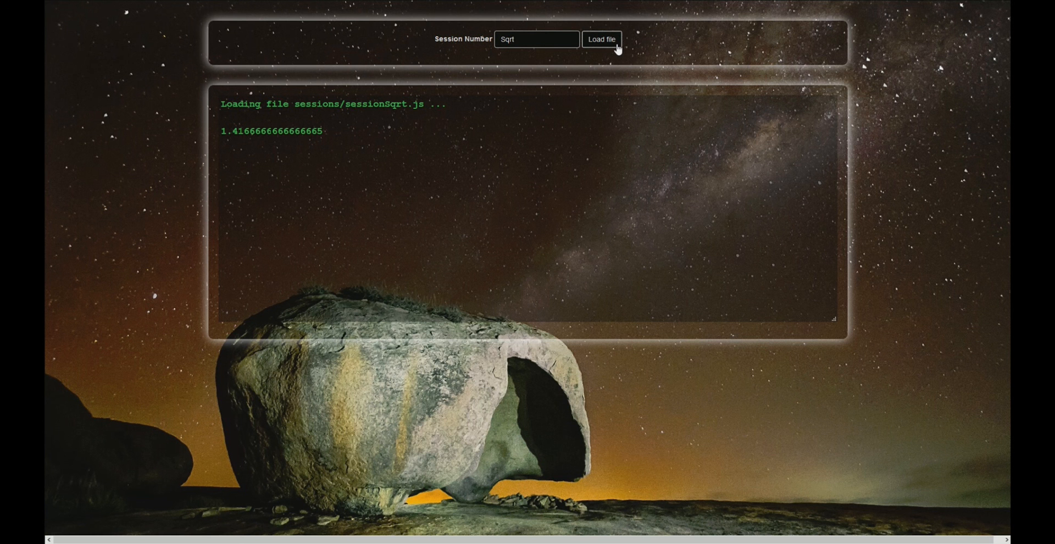
{"action": "left_click", "coordinate": [601, 39]}
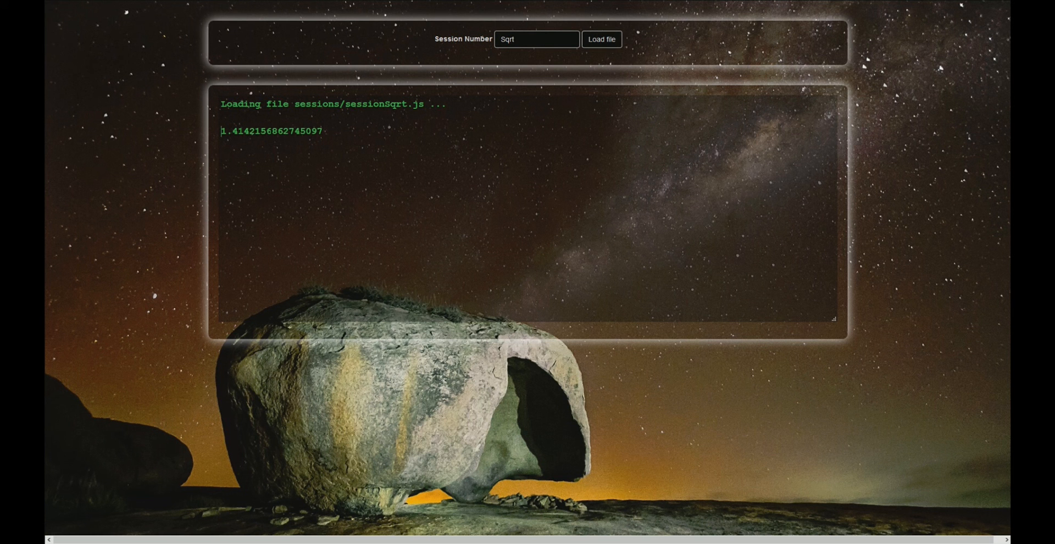